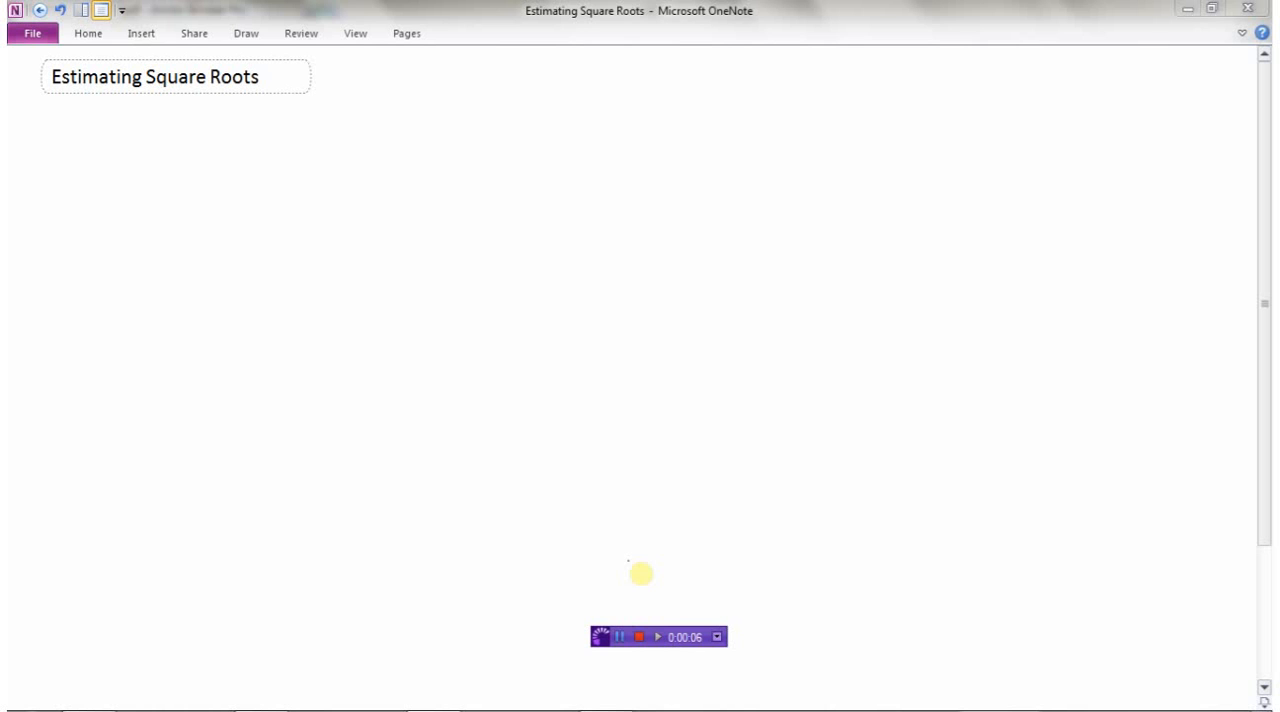
pyautogui.moveTo(365, 199)
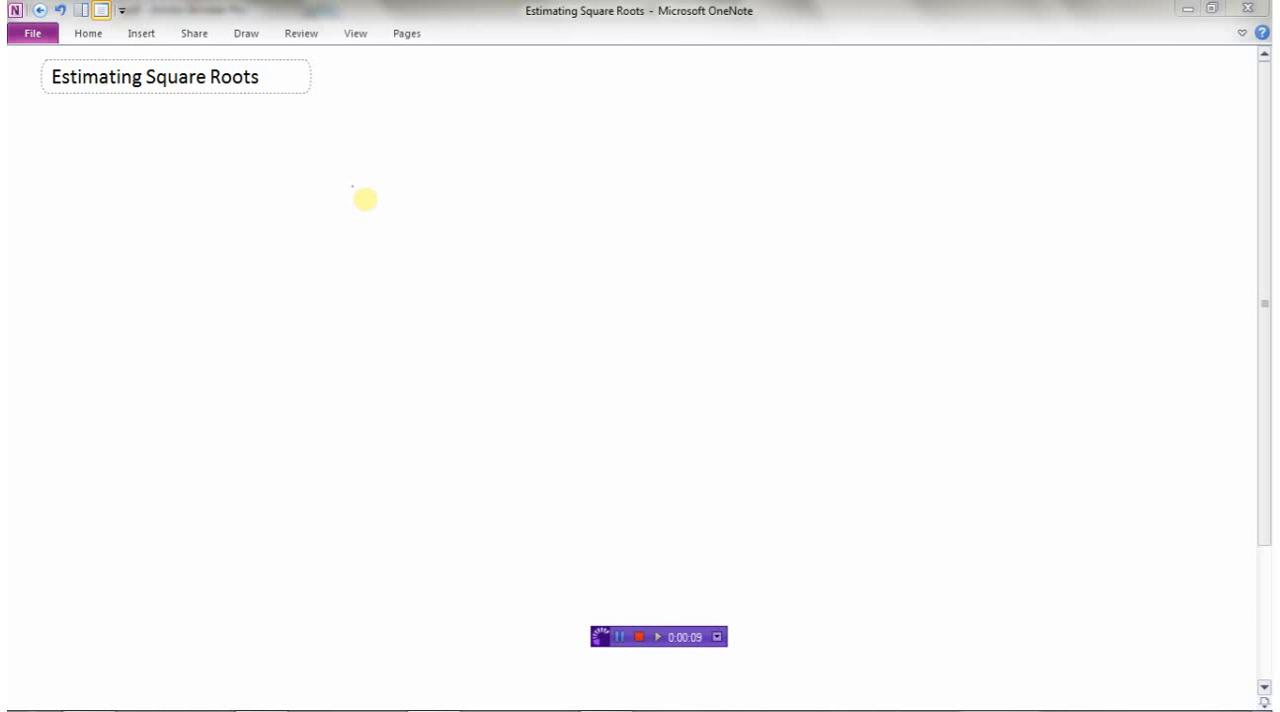
# Step: Handwrite √16 → 4, with the check 4x4=16 written beneath it
pyautogui.moveTo(330, 185); pyautogui.dragTo(365, 190)
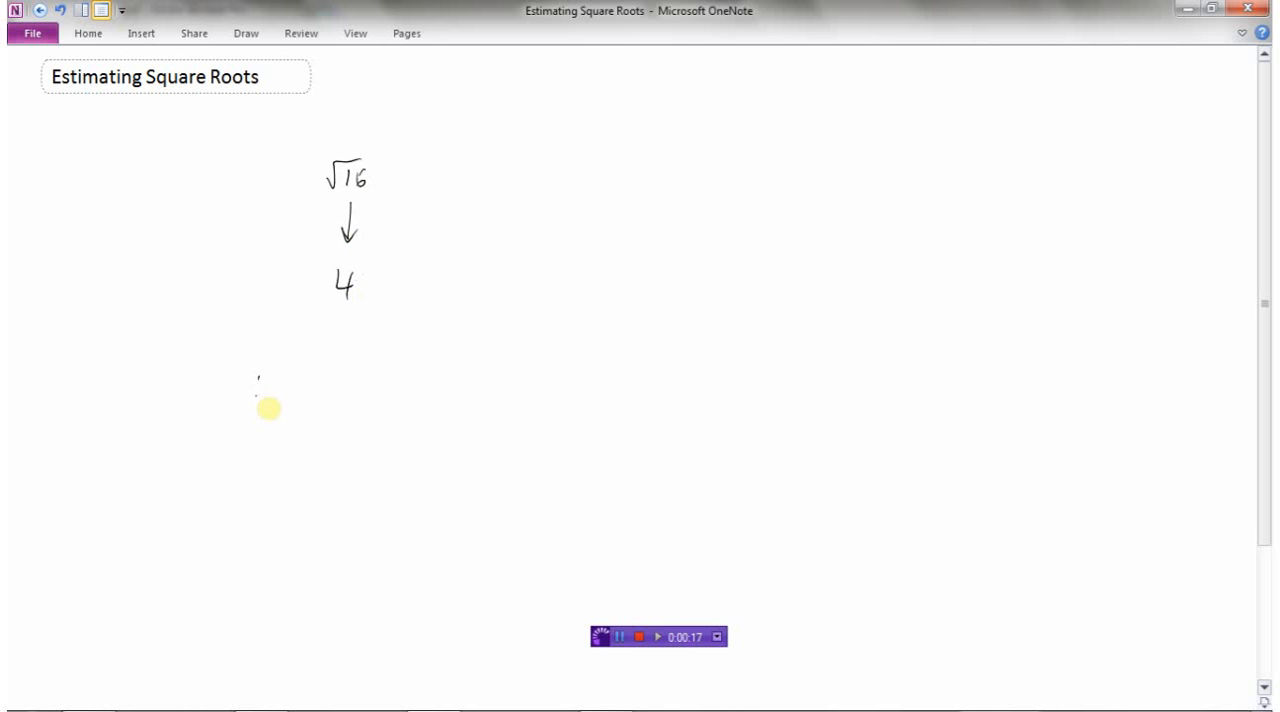
pyautogui.moveTo(255, 390); pyautogui.dragTo(350, 395)
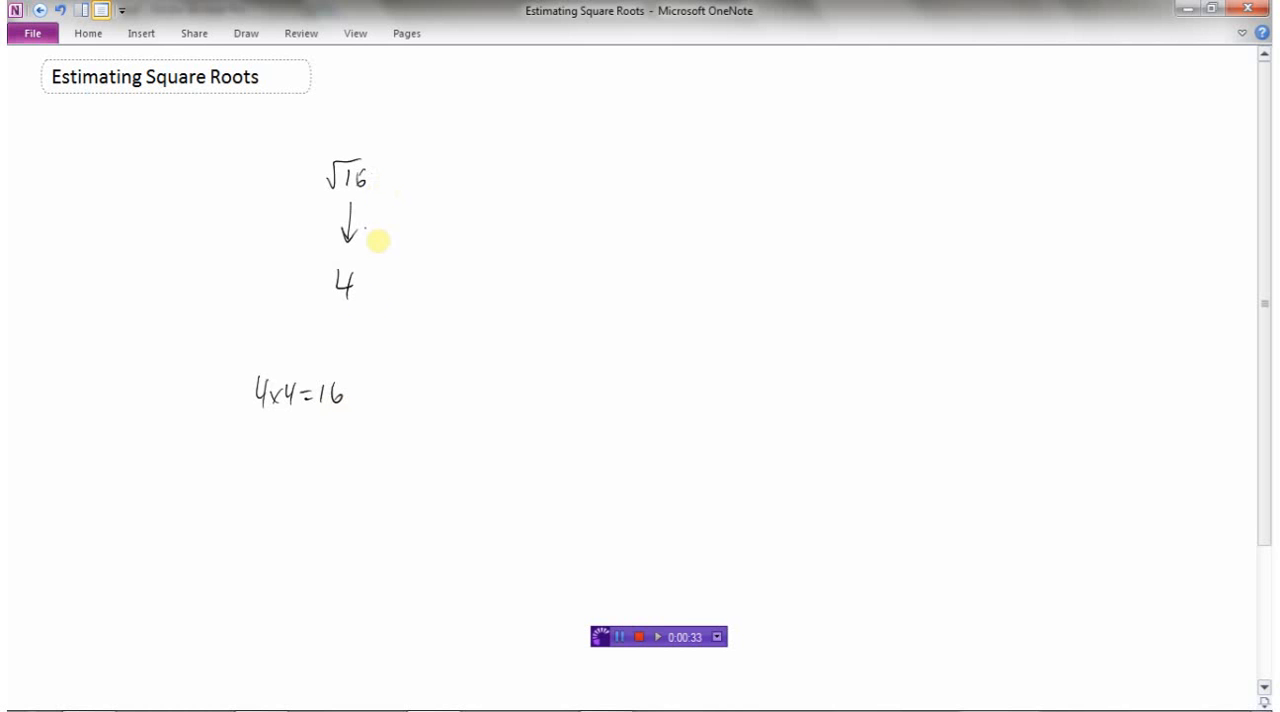
pyautogui.moveTo(570, 159)
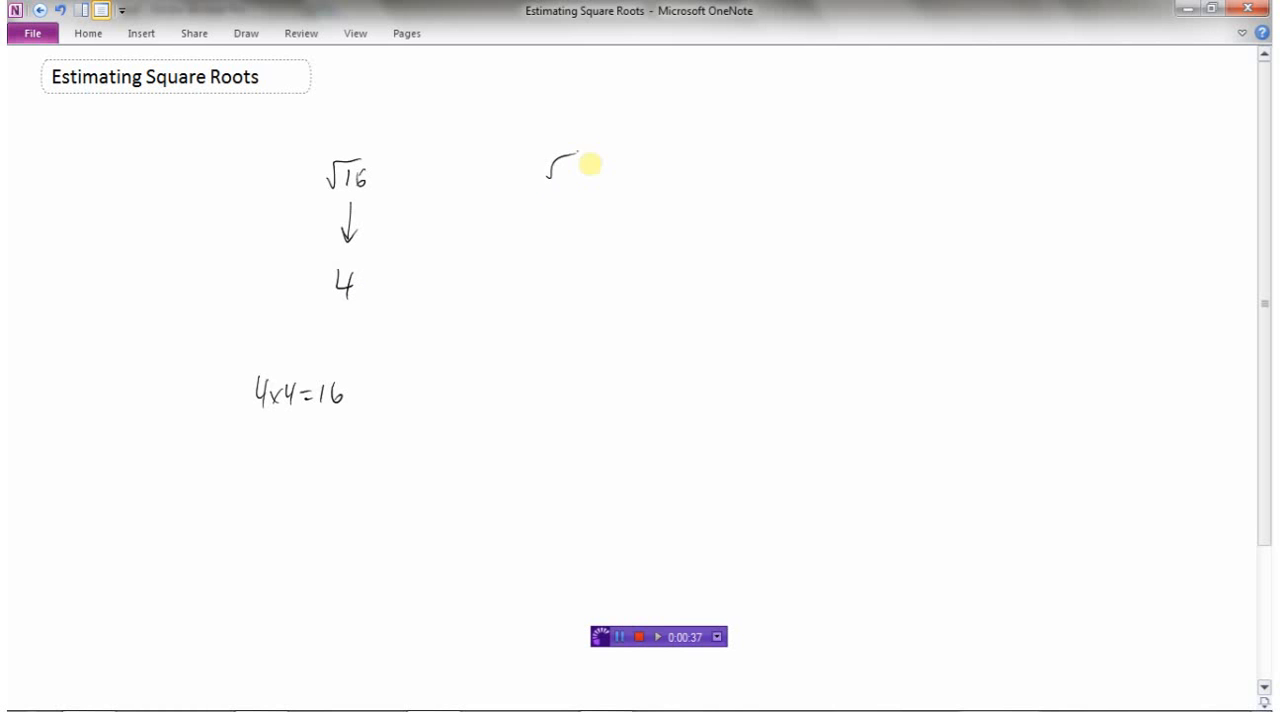
# Step: Handwrite √25 → 5 with 5x5=25 below, then √36 → 6 further right
pyautogui.write('25')
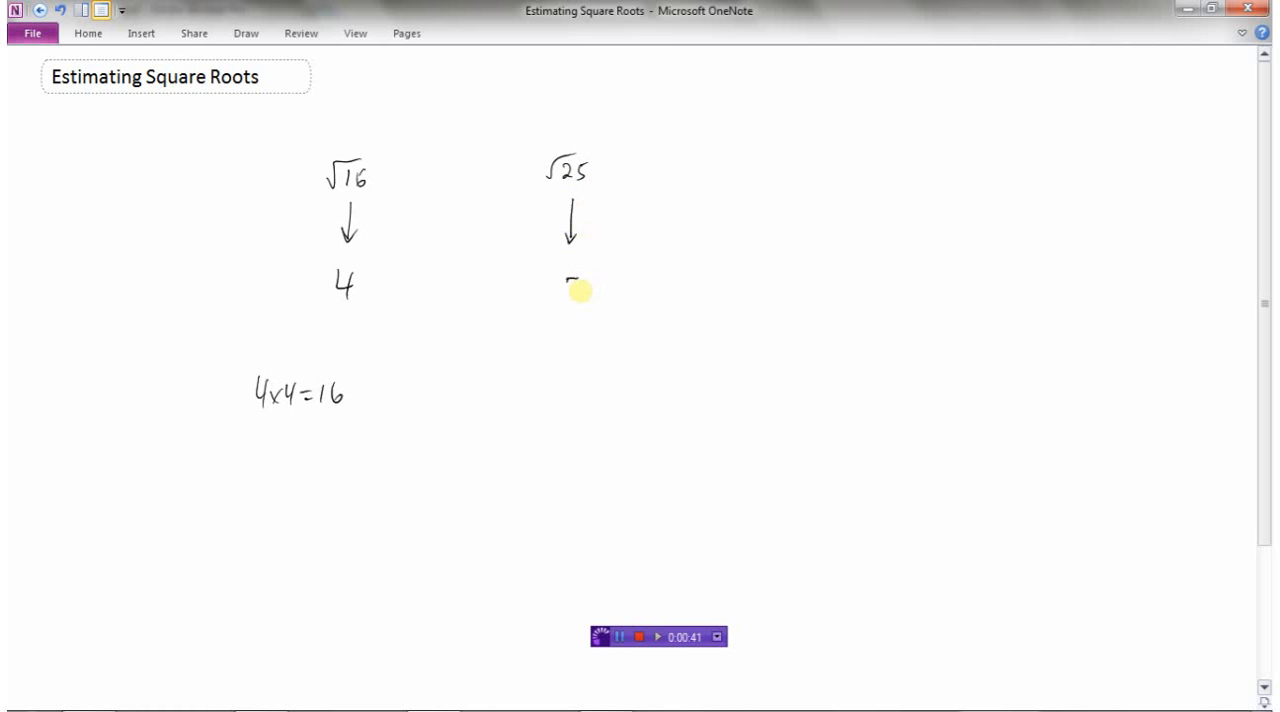
pyautogui.moveTo(560, 275); pyautogui.dragTo(575, 300)
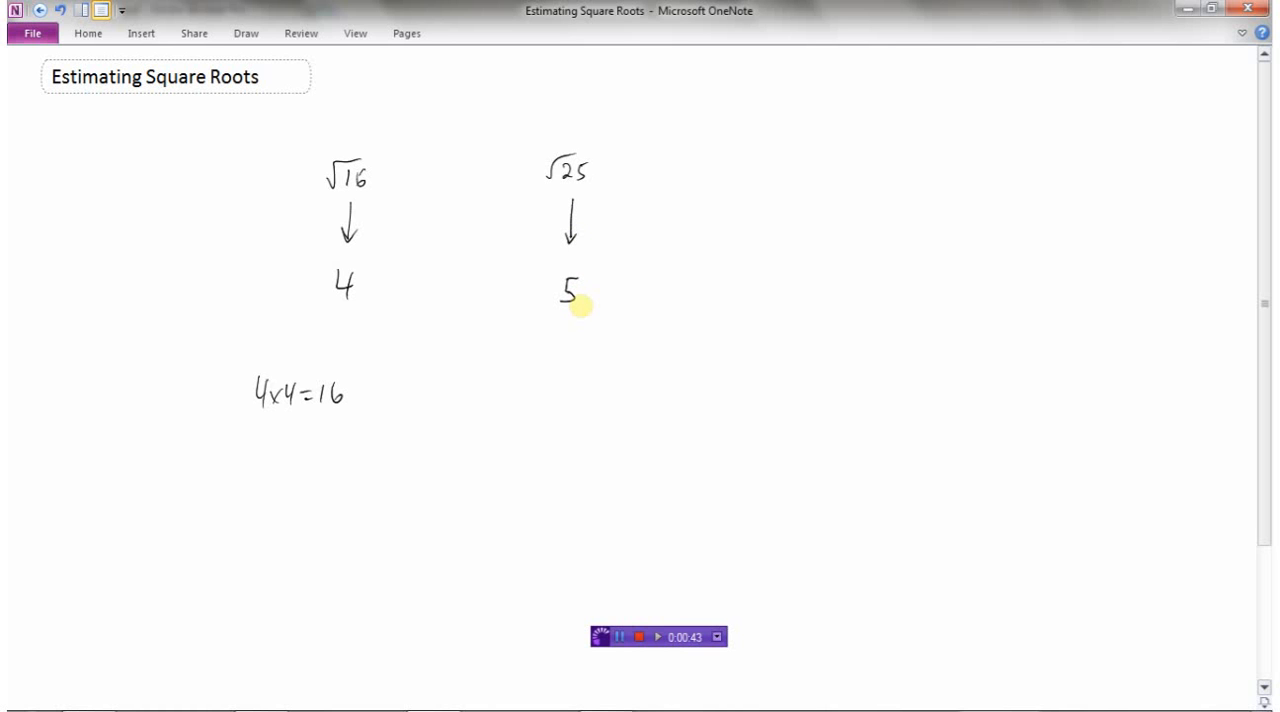
pyautogui.moveTo(555, 385)
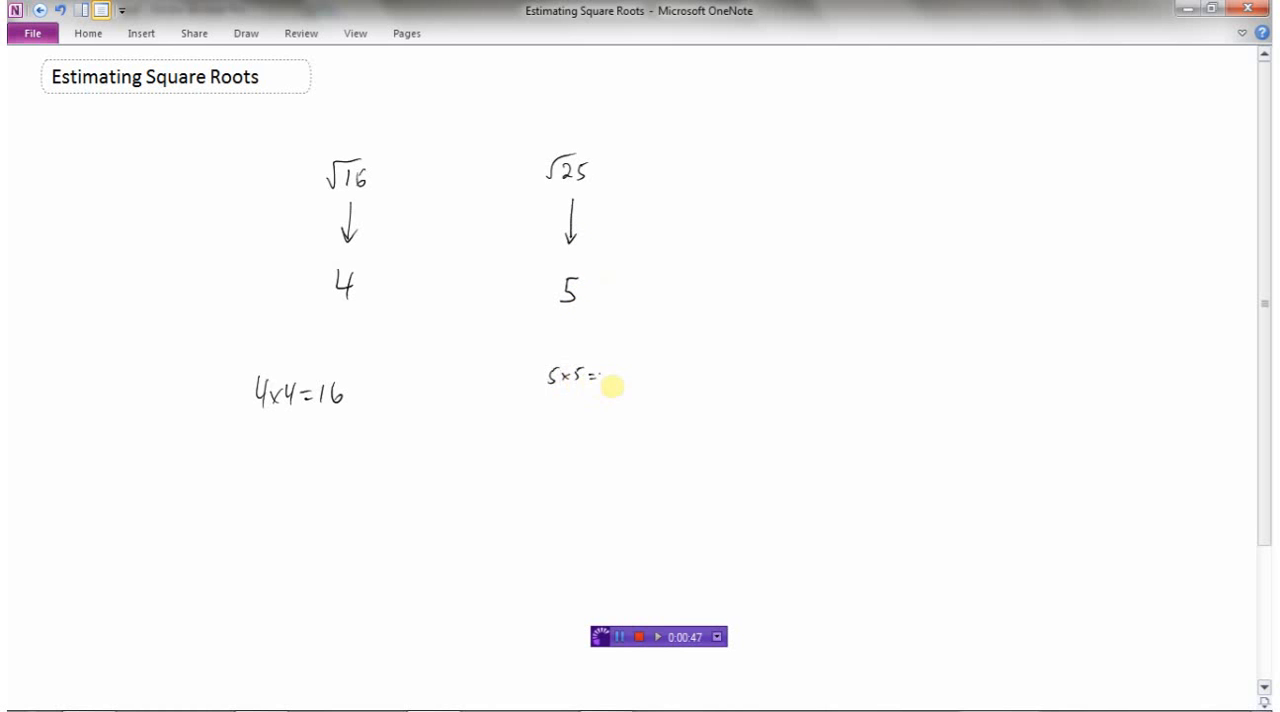
pyautogui.write('25')
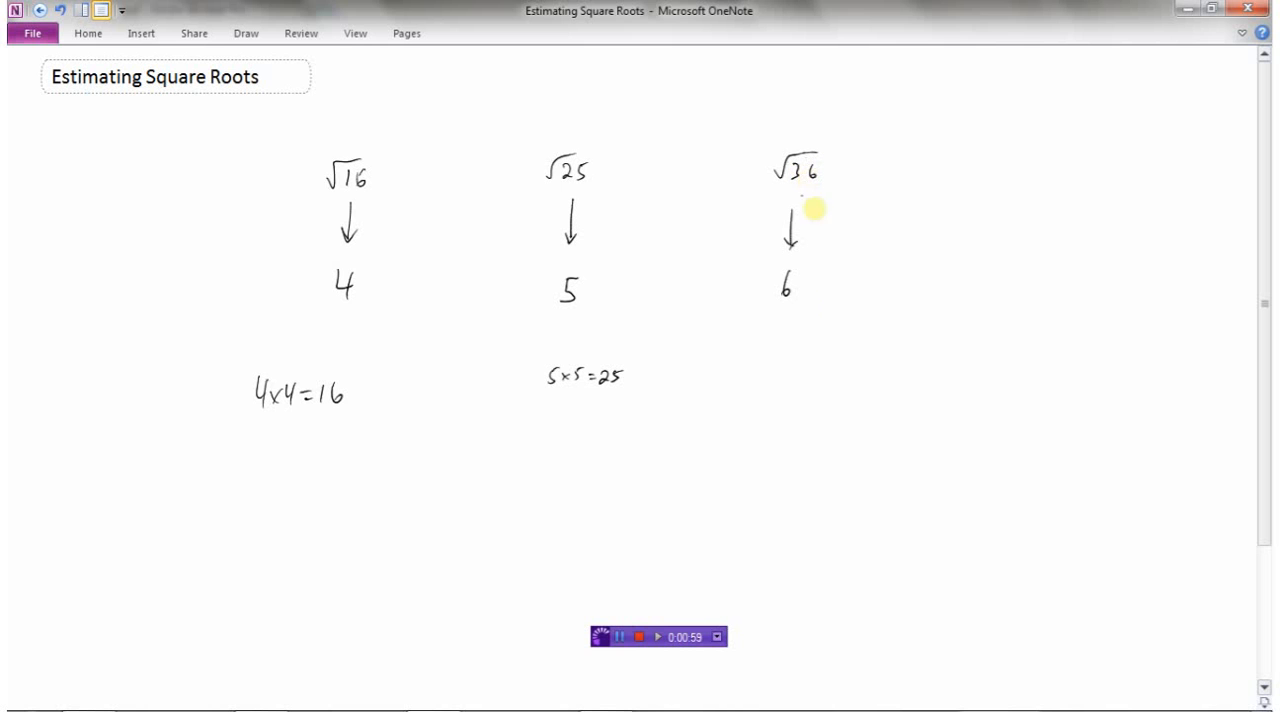
pyautogui.moveTo(795, 291)
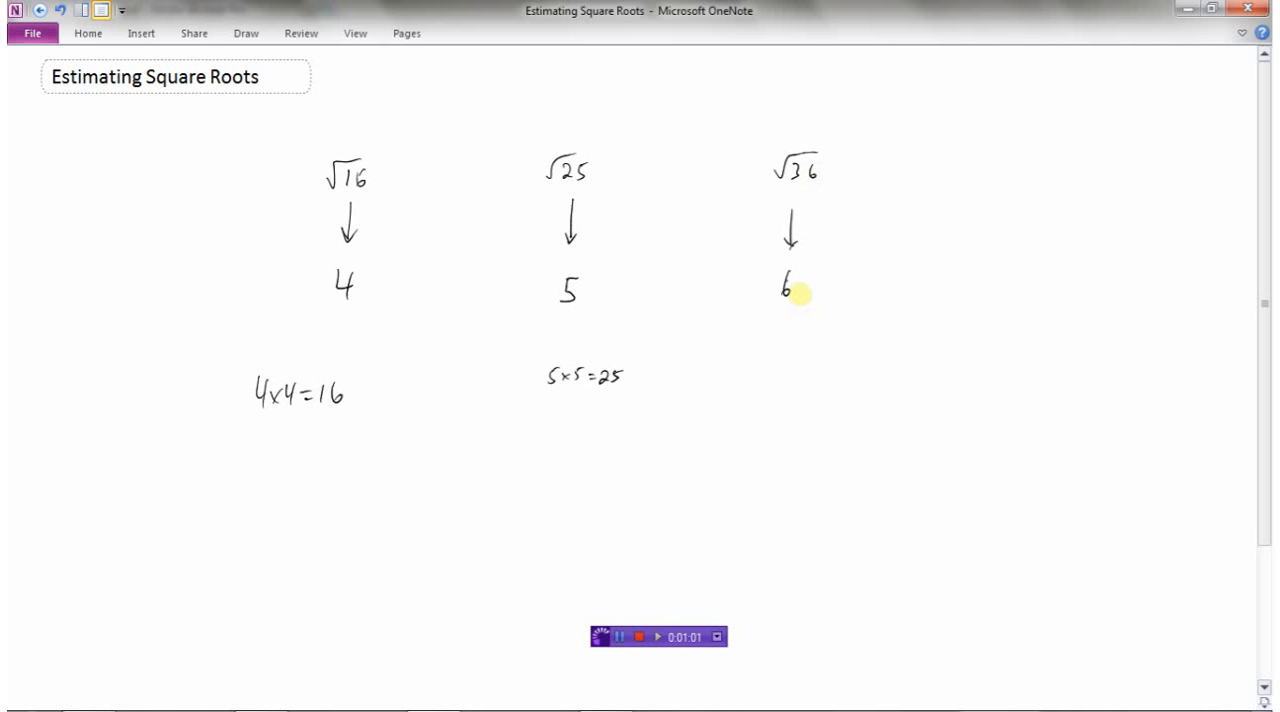
pyautogui.moveTo(880, 491)
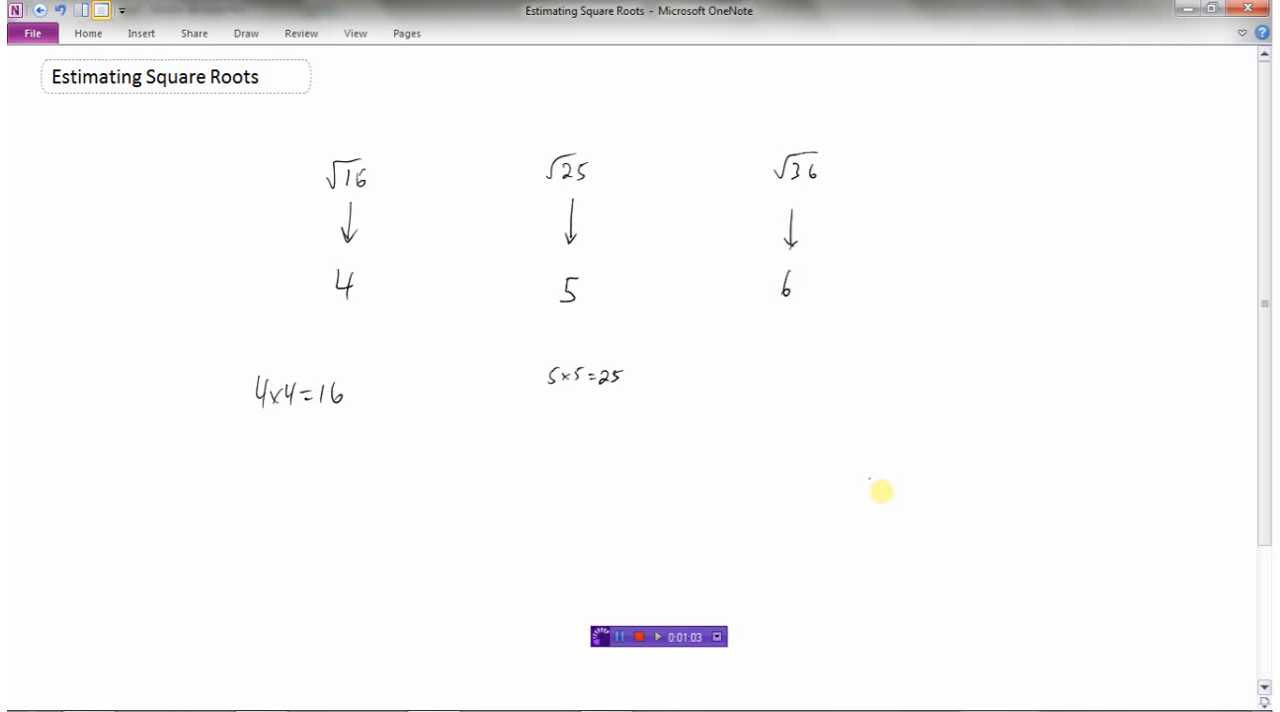
# Step: Write the problem √18 = ? at lower right and launch Calculator
pyautogui.moveTo(868, 475); pyautogui.dragTo(890, 455)
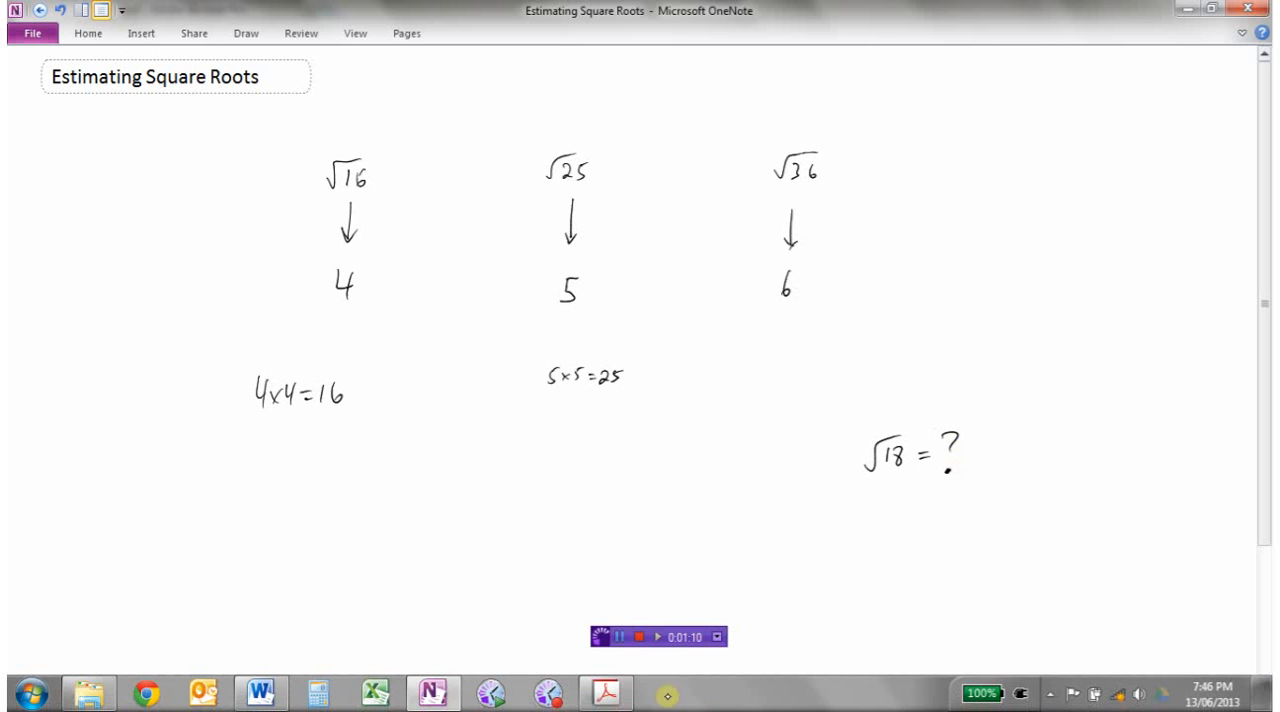
pyautogui.click(318, 692)
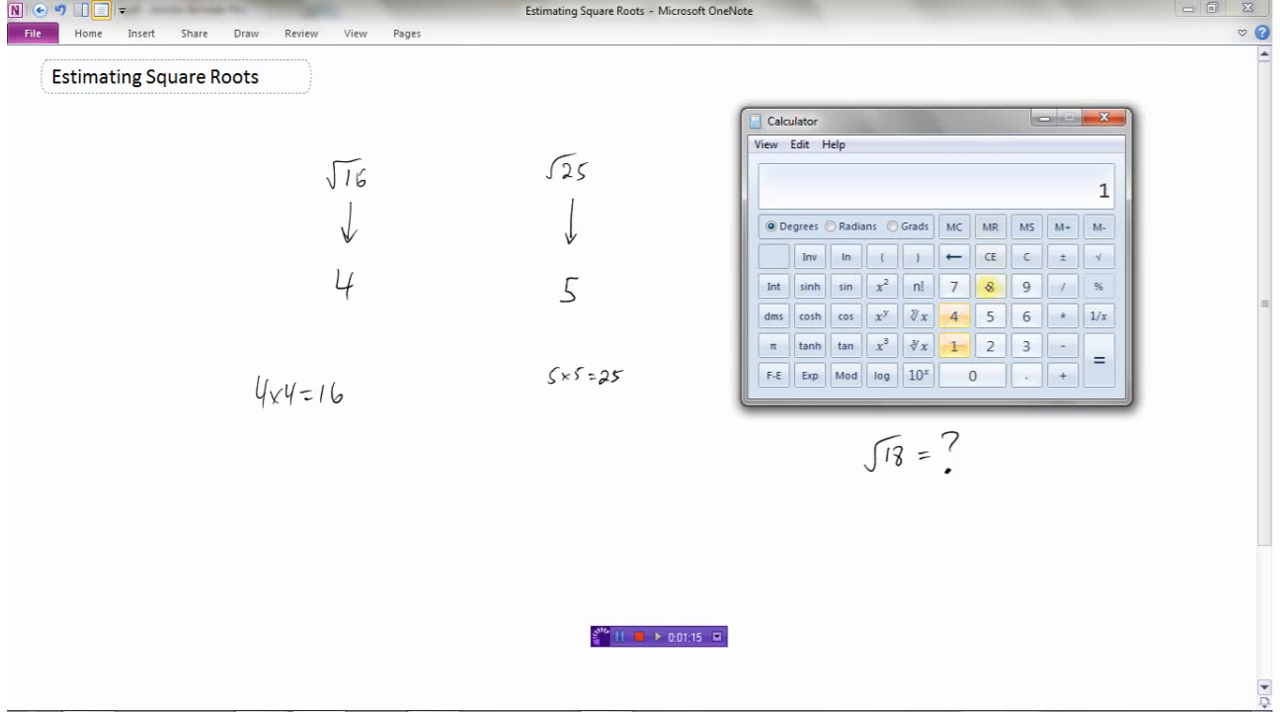
# Step: Take the square root of 18 (≈4.2426) and close Calculator
pyautogui.click(1098, 256)
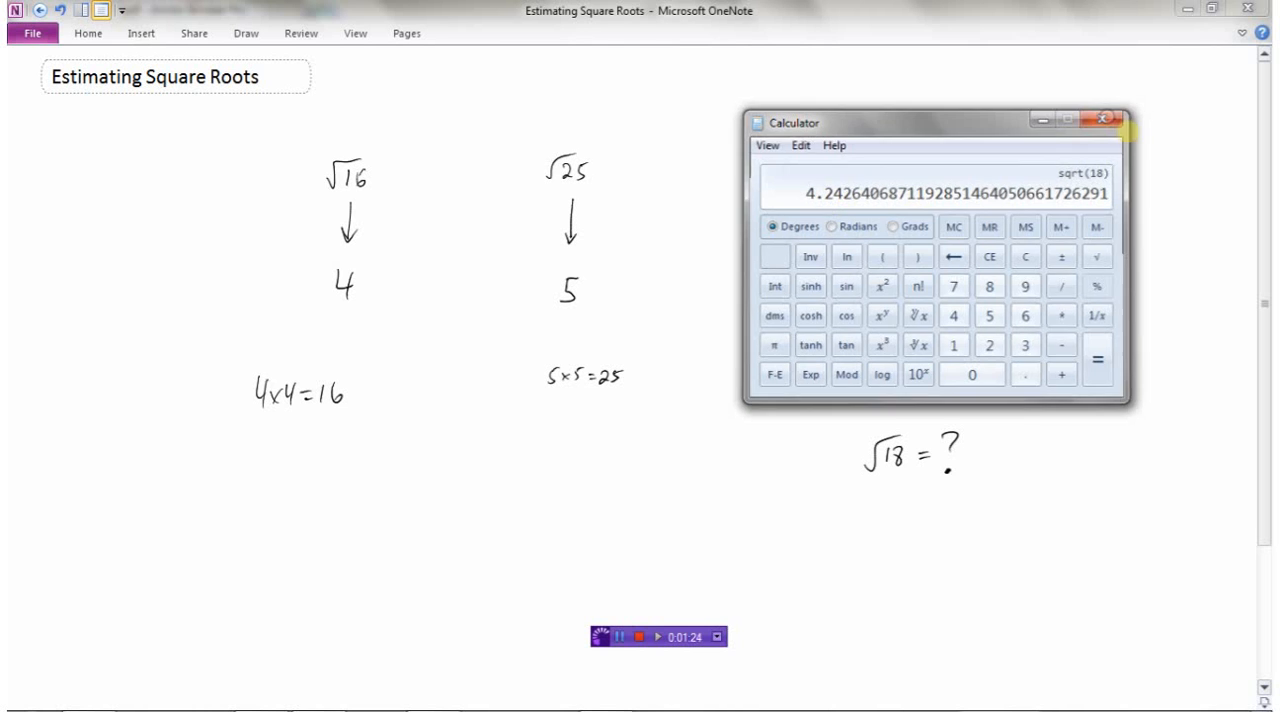
pyautogui.click(1104, 118)
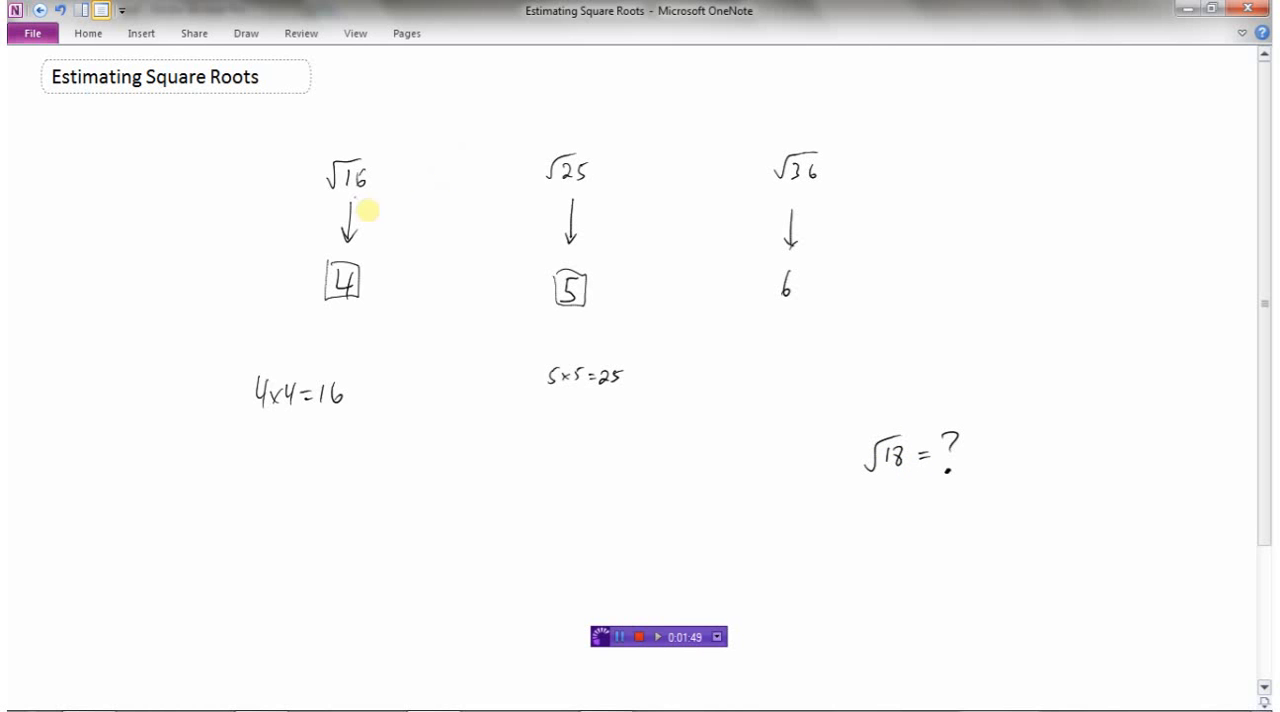
pyautogui.moveTo(371, 203)
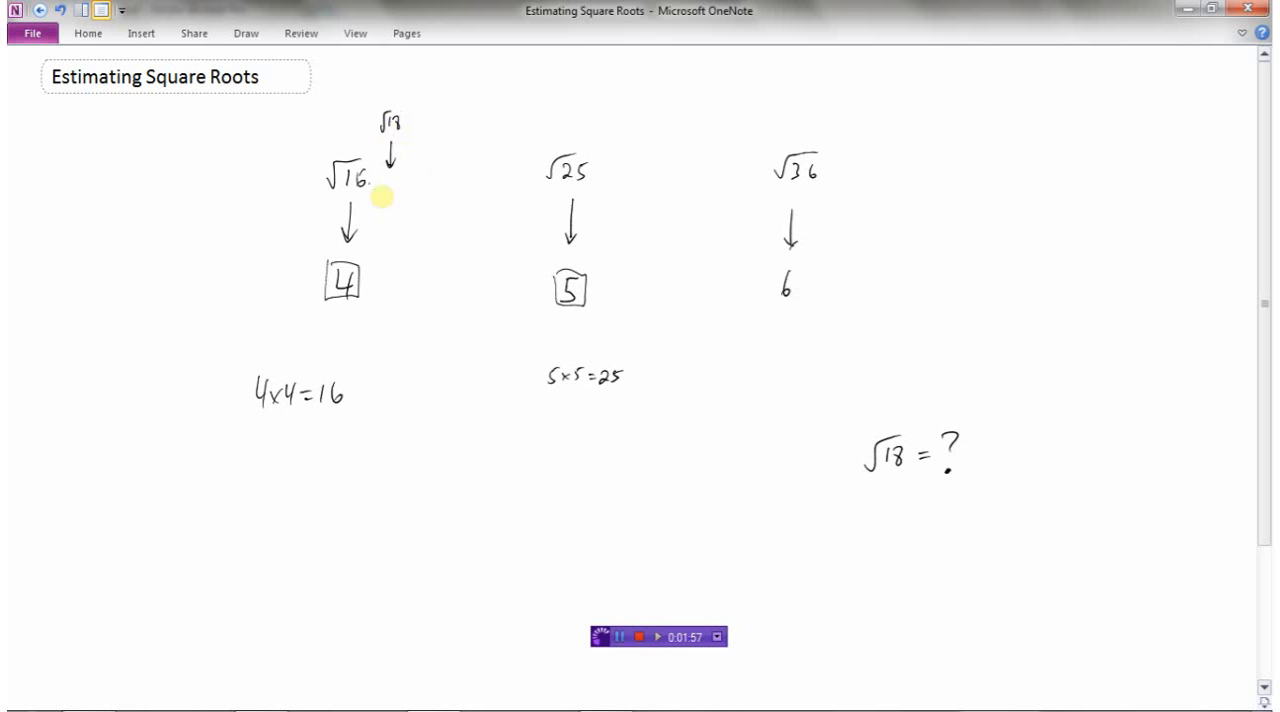
pyautogui.moveTo(588, 192)
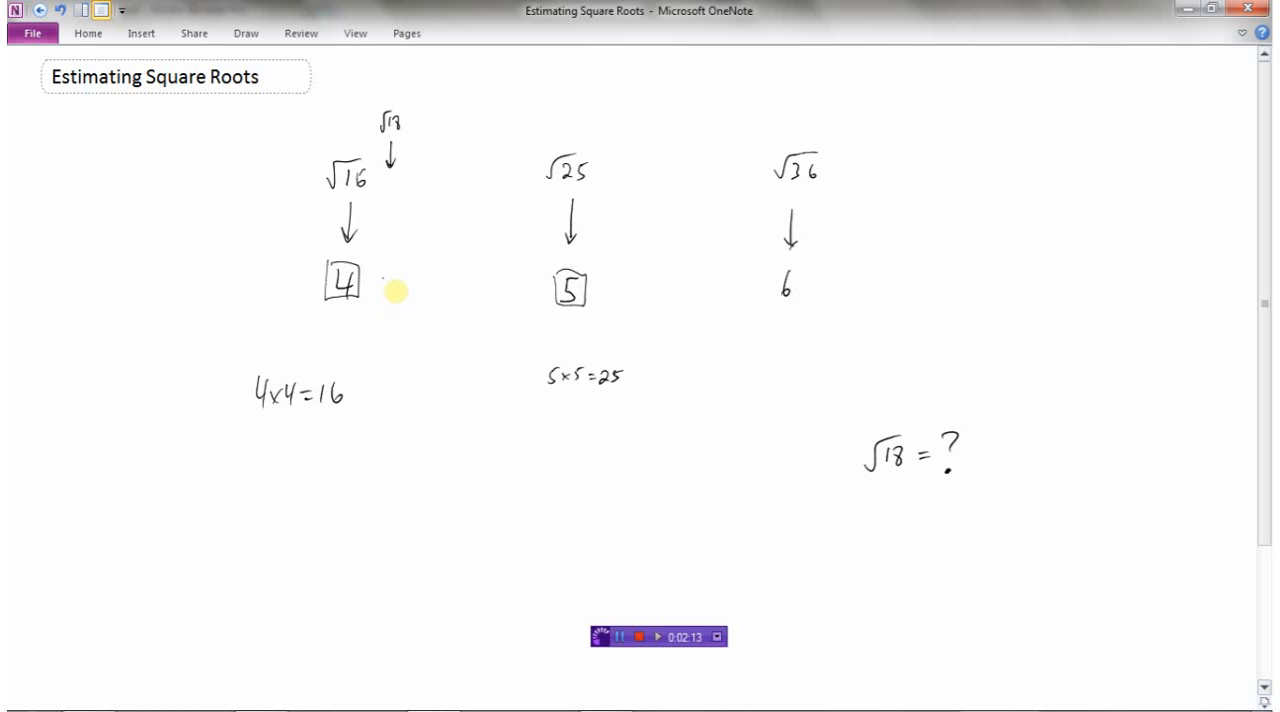
# Step: Write the estimate 4.2 circled beside the boxed 4, after √18 next to √16
pyautogui.moveTo(375, 270); pyautogui.dragTo(430, 290)
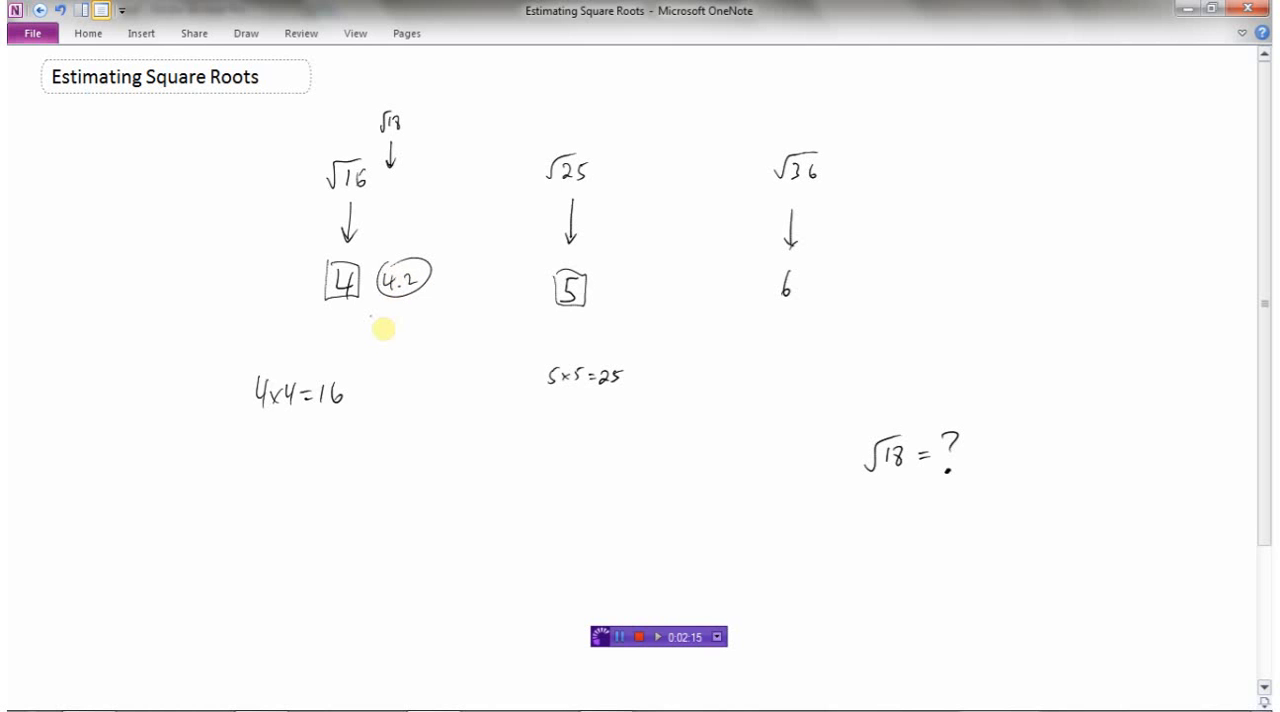
pyautogui.moveTo(405, 155)
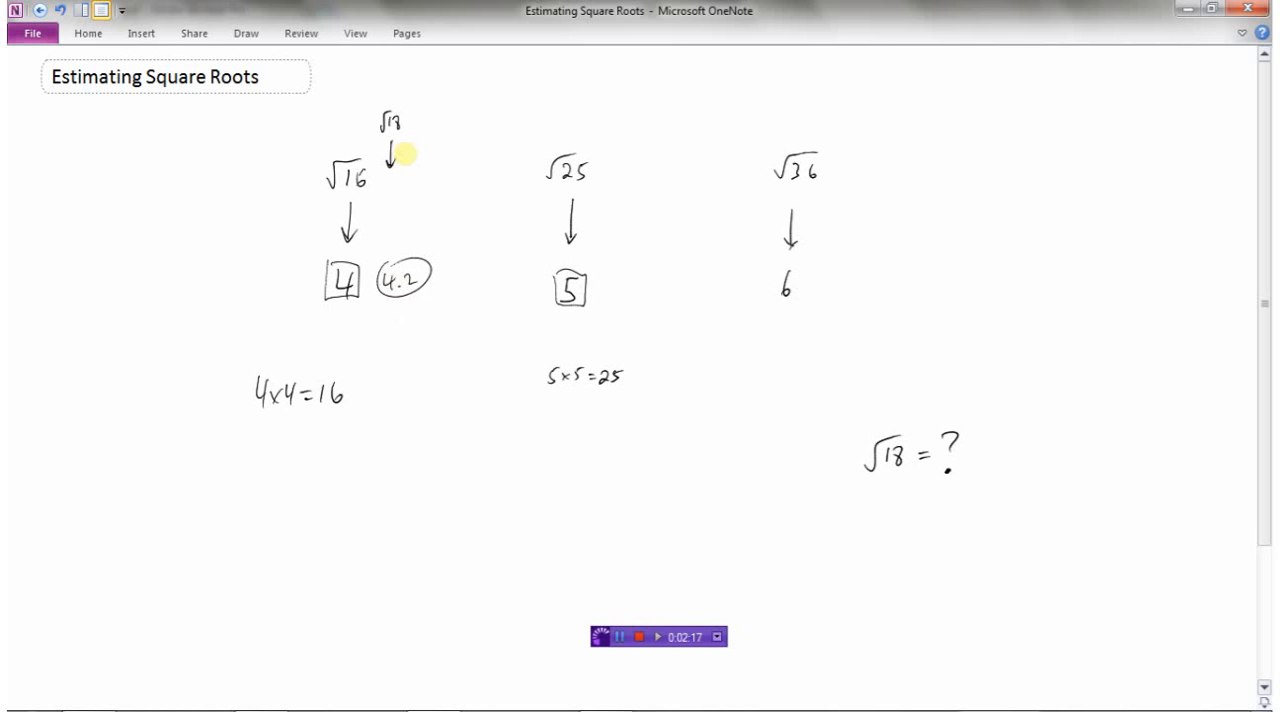
pyautogui.moveTo(365, 297)
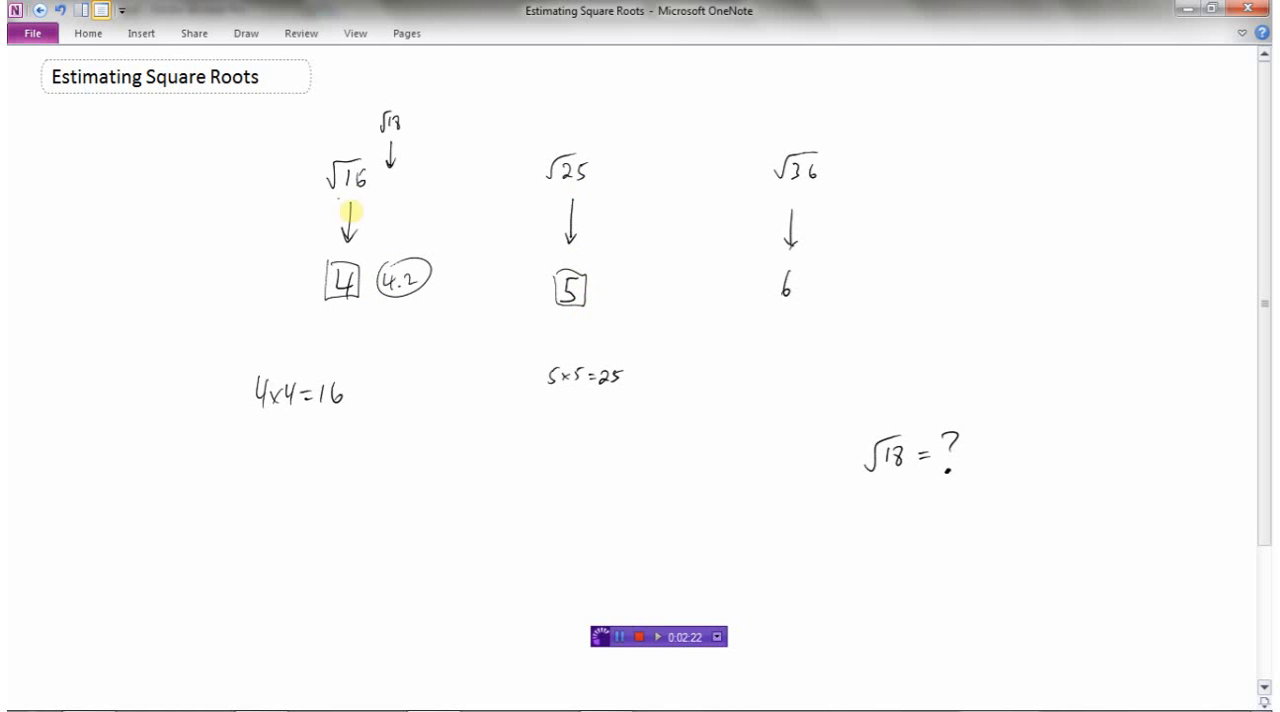
pyautogui.moveTo(367, 188)
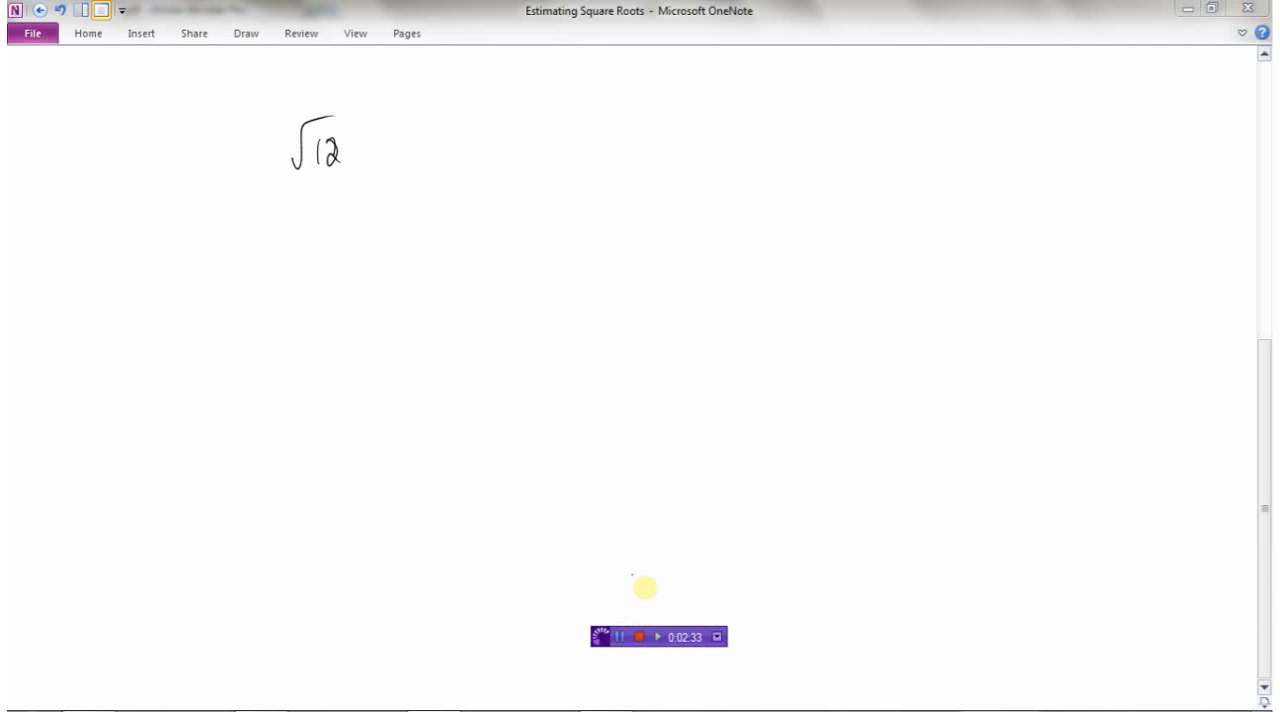
pyautogui.moveTo(371, 193)
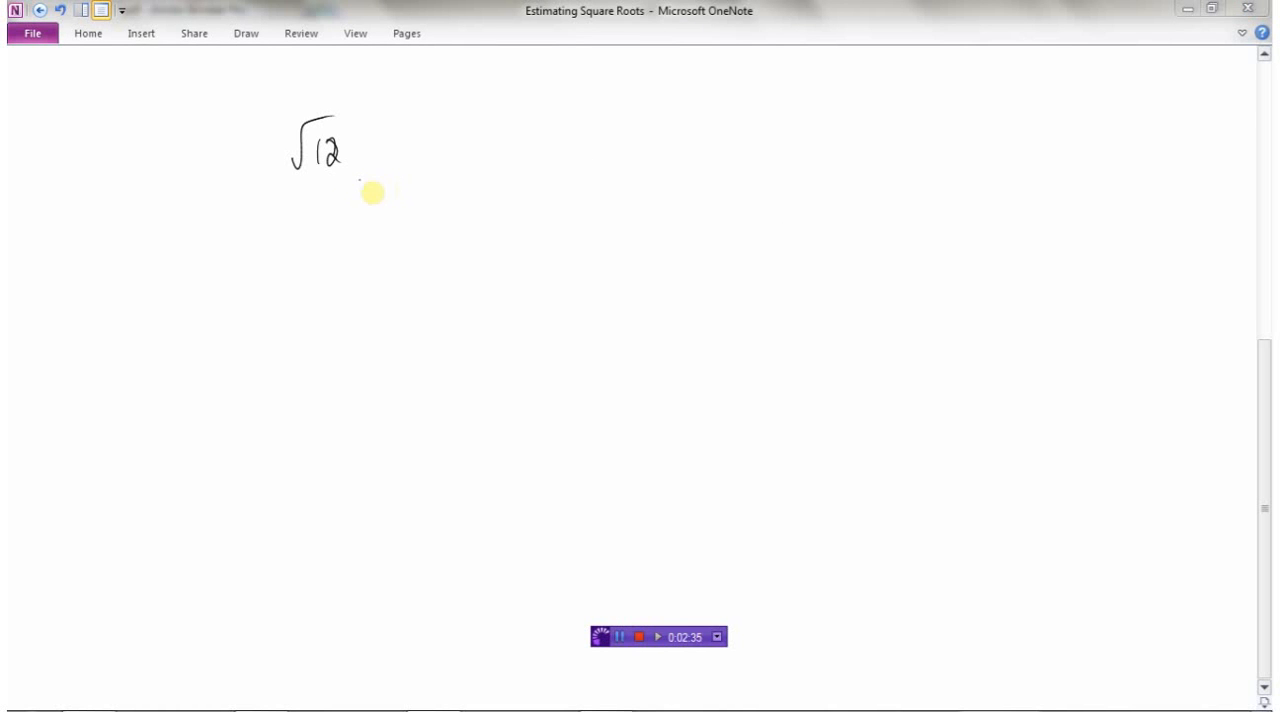
pyautogui.moveTo(356, 175)
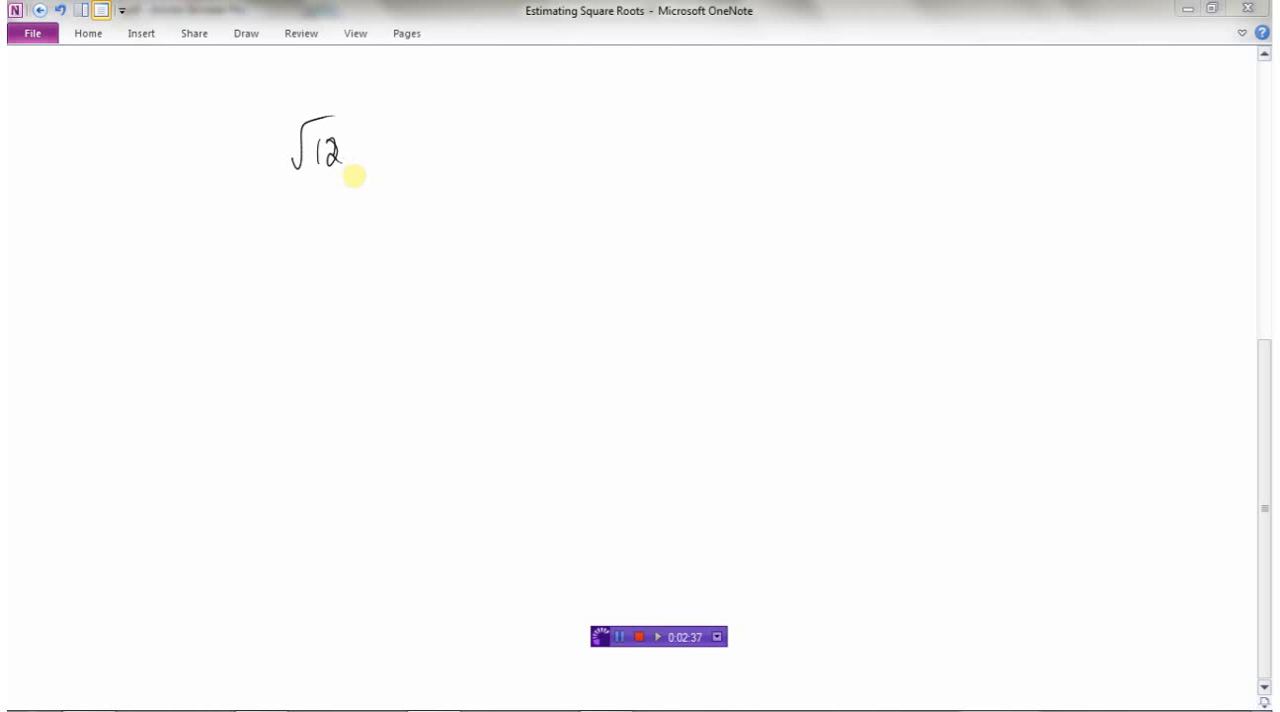
pyautogui.moveTo(360, 193)
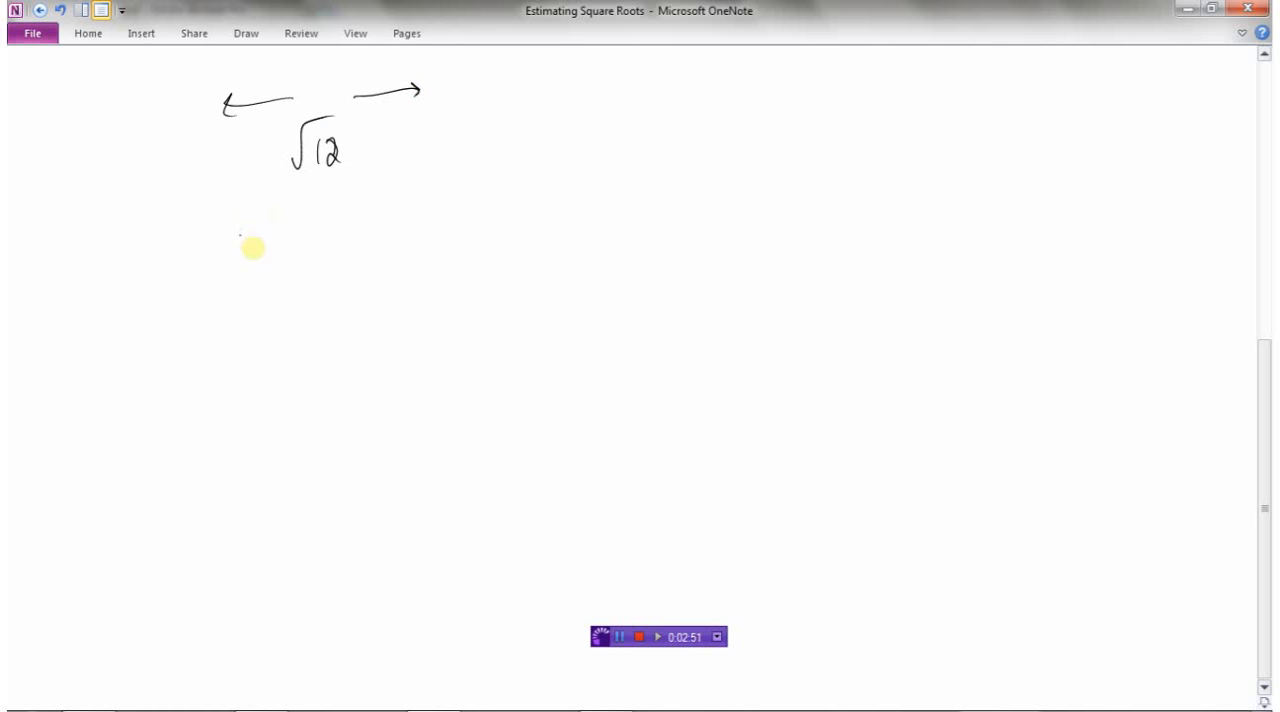
pyautogui.moveTo(183, 235)
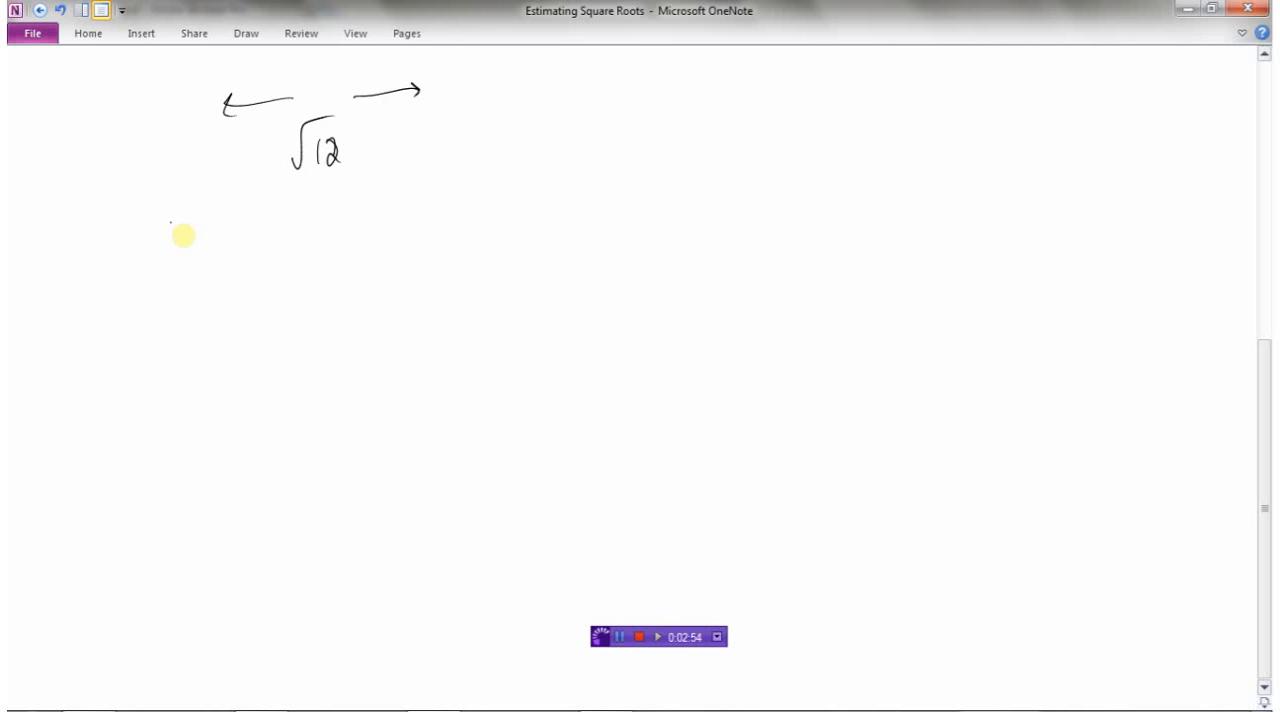
pyautogui.moveTo(152, 238)
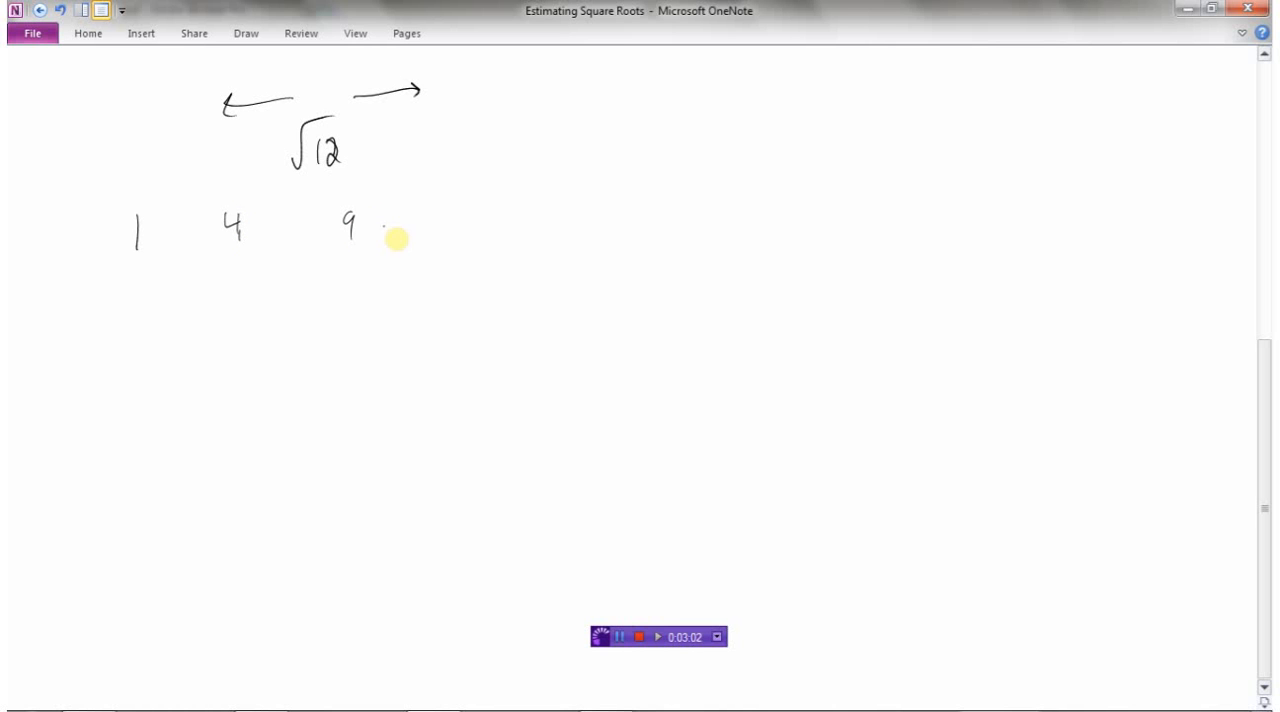
# Step: Handwrite 16, 25, 36, 49, 64, 81, 100 across the row, each under a radical sign
pyautogui.write('16 25 36 4')
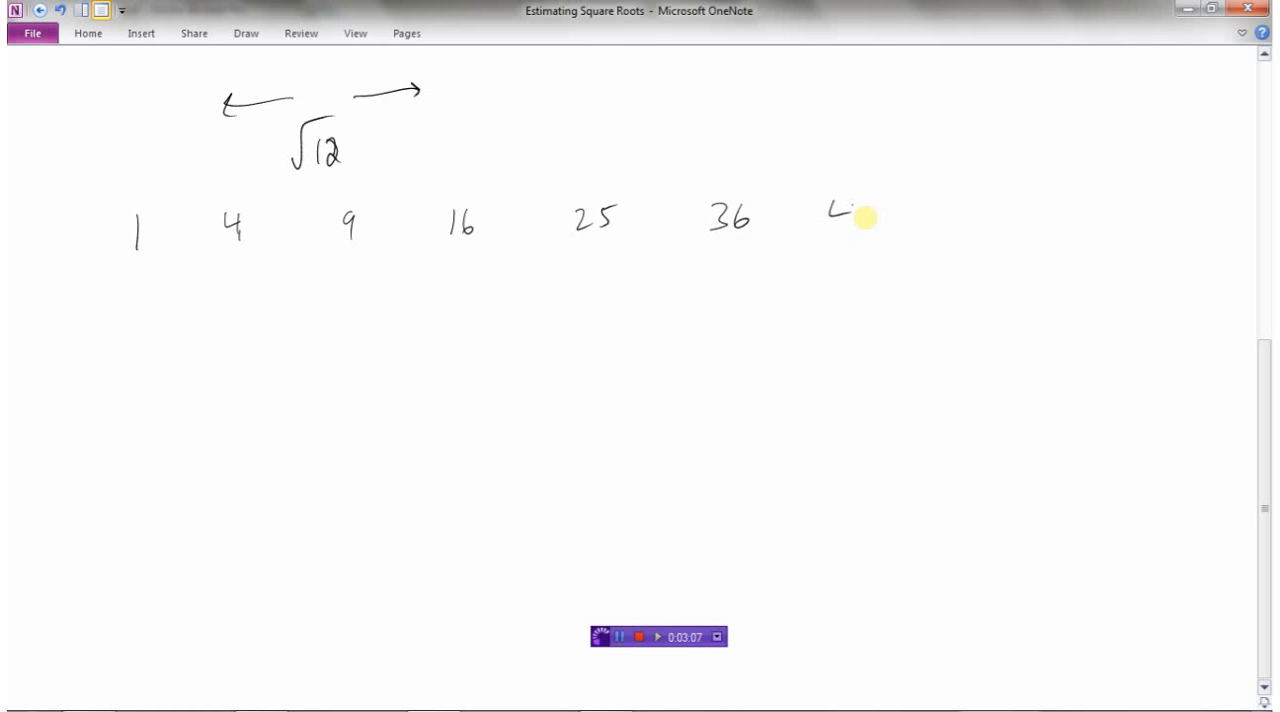
pyautogui.moveTo(845, 210); pyautogui.dragTo(875, 240)
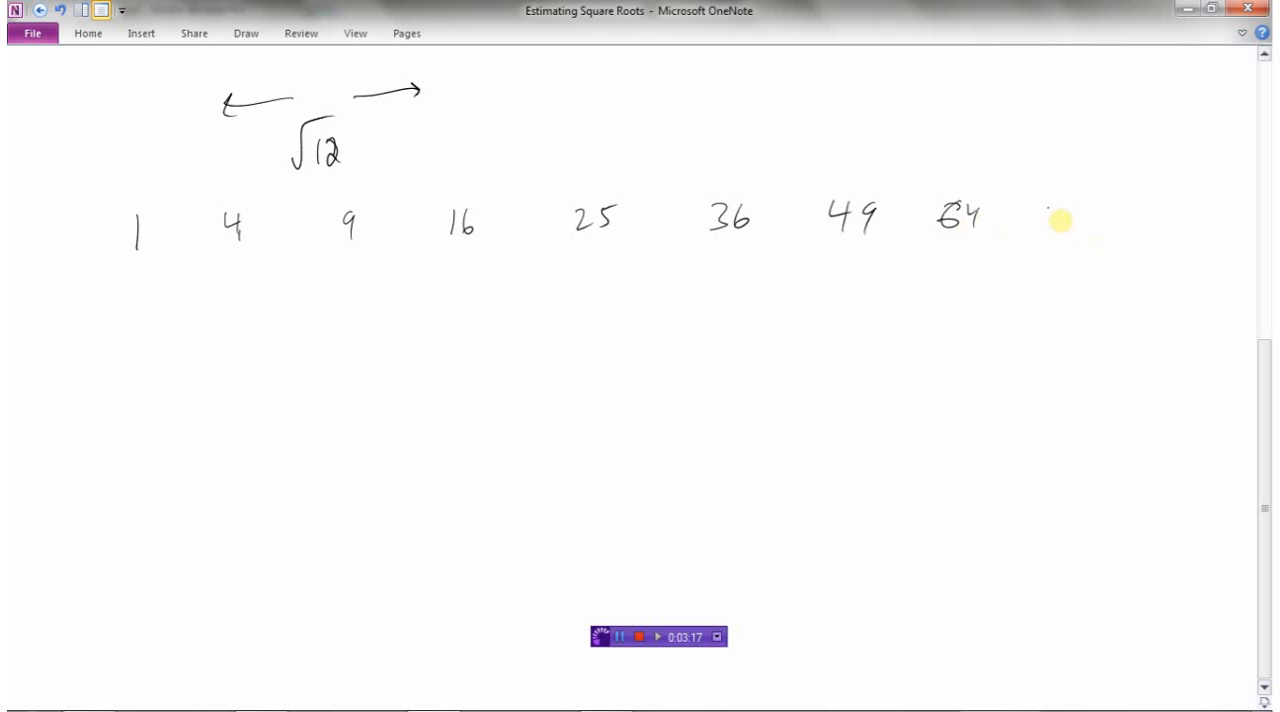
pyautogui.write('81')
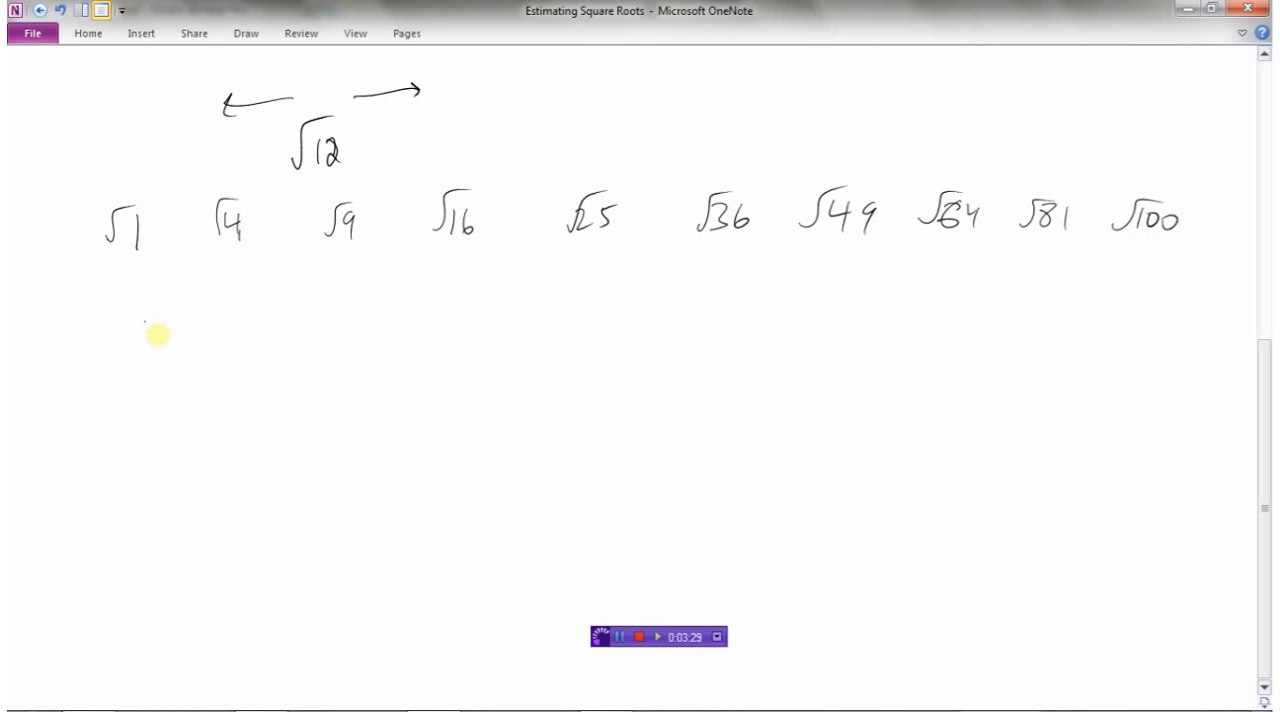
# Step: Handwrite roots 1 through 10 under √1 to √100 in the lower row
pyautogui.moveTo(125, 345); pyautogui.dragTo(225, 345)
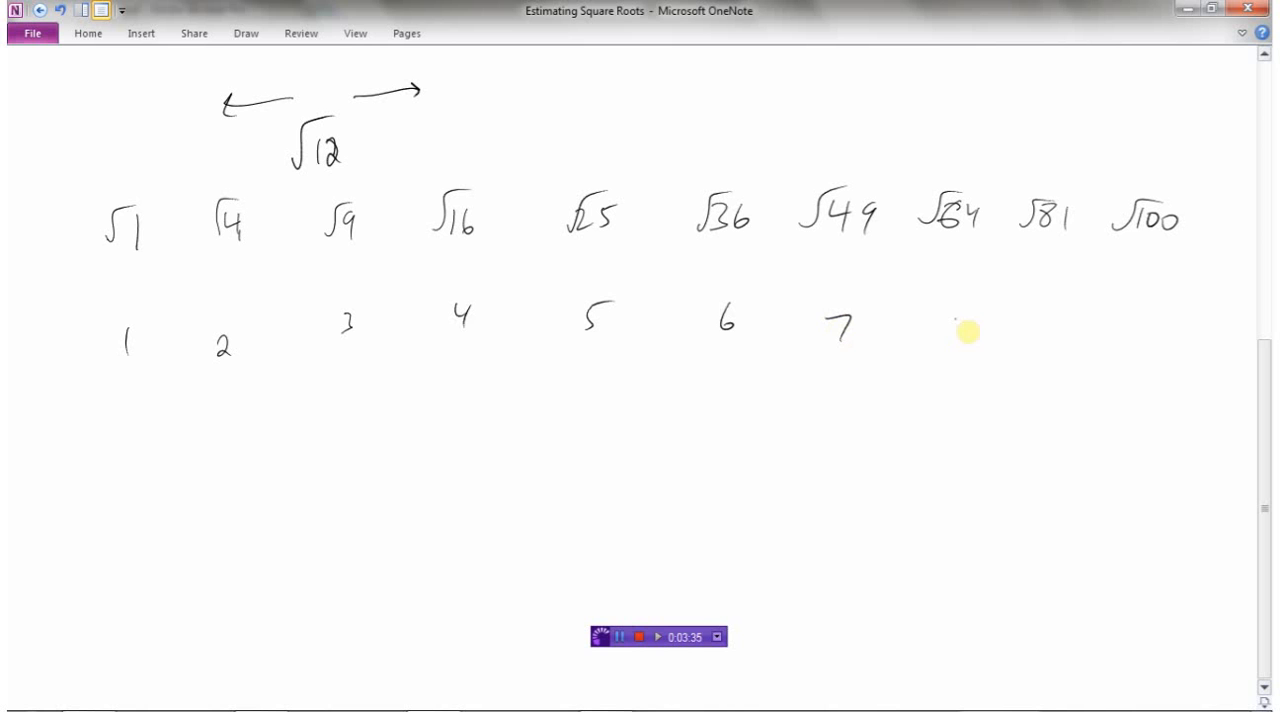
pyautogui.moveTo(955, 320); pyautogui.dragTo(1155, 325)
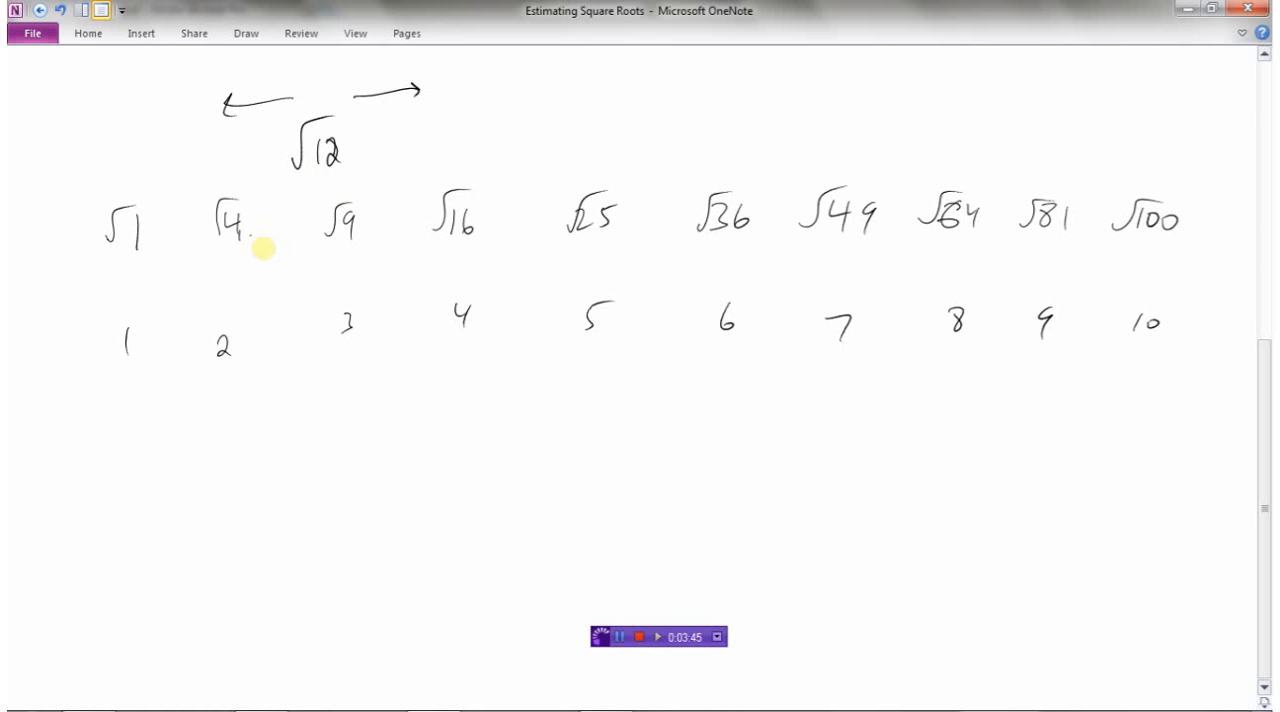
pyautogui.moveTo(456, 245)
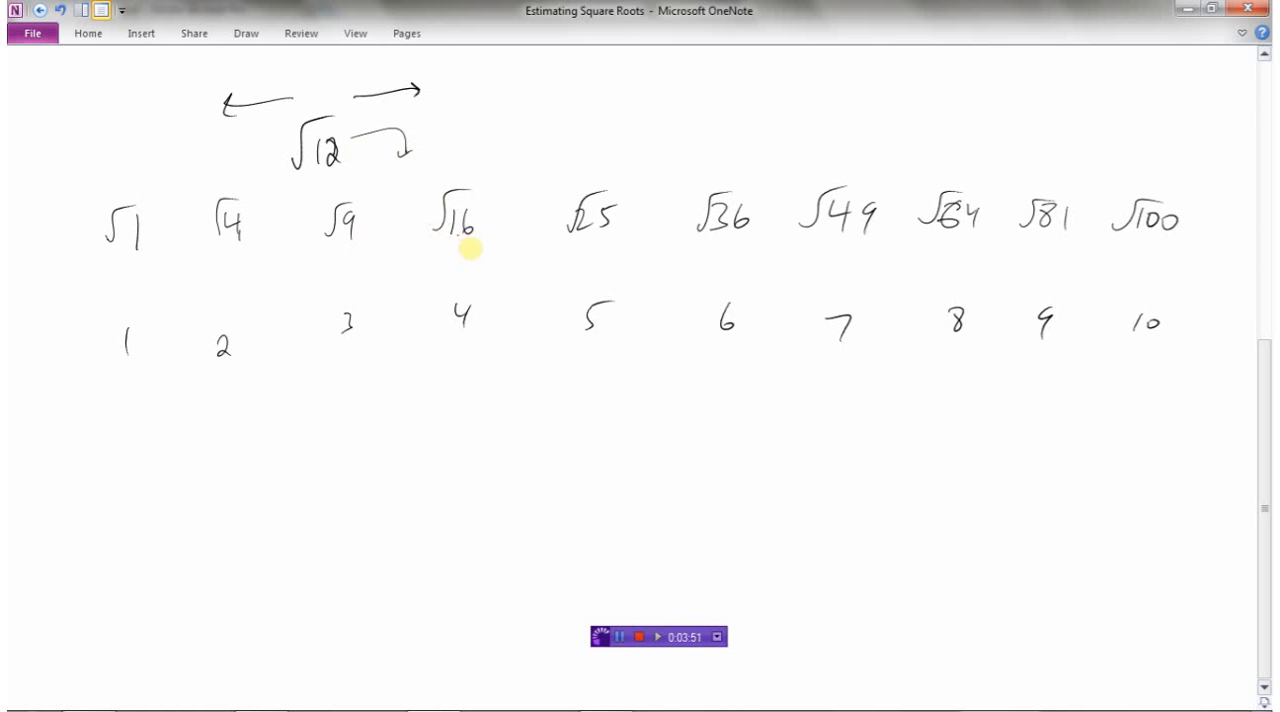
pyautogui.moveTo(335, 165)
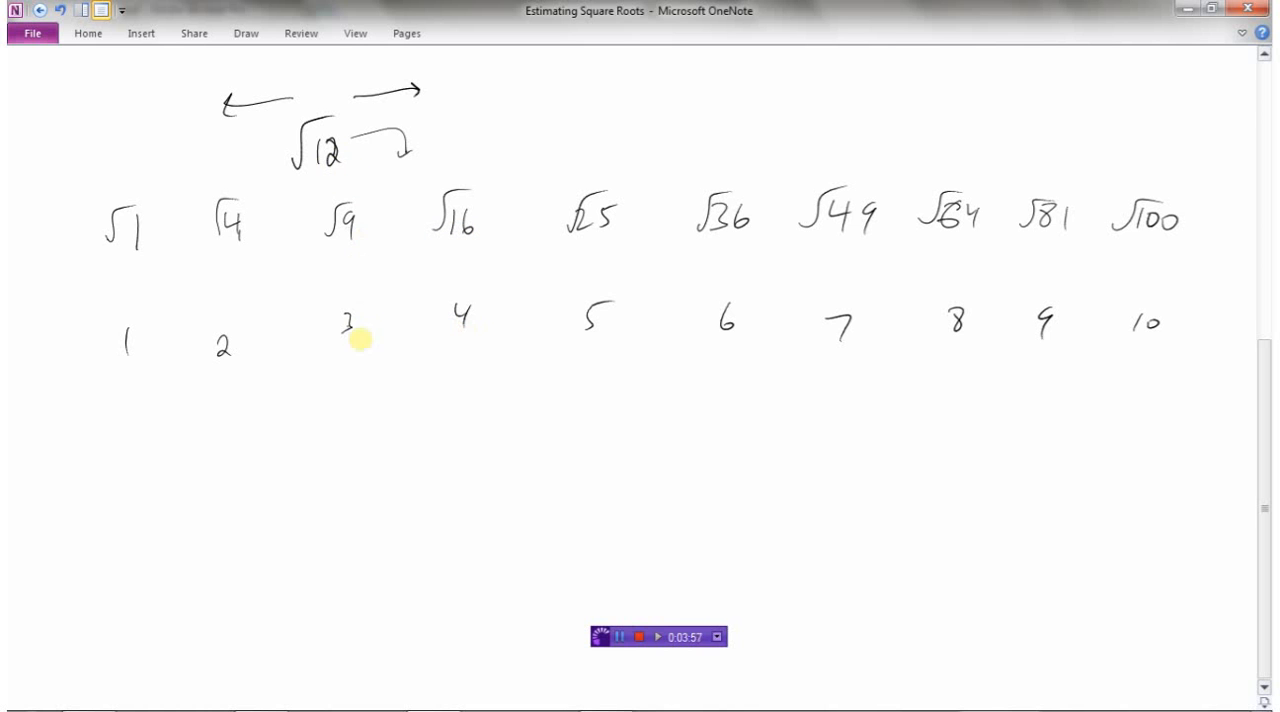
pyautogui.moveTo(476, 334)
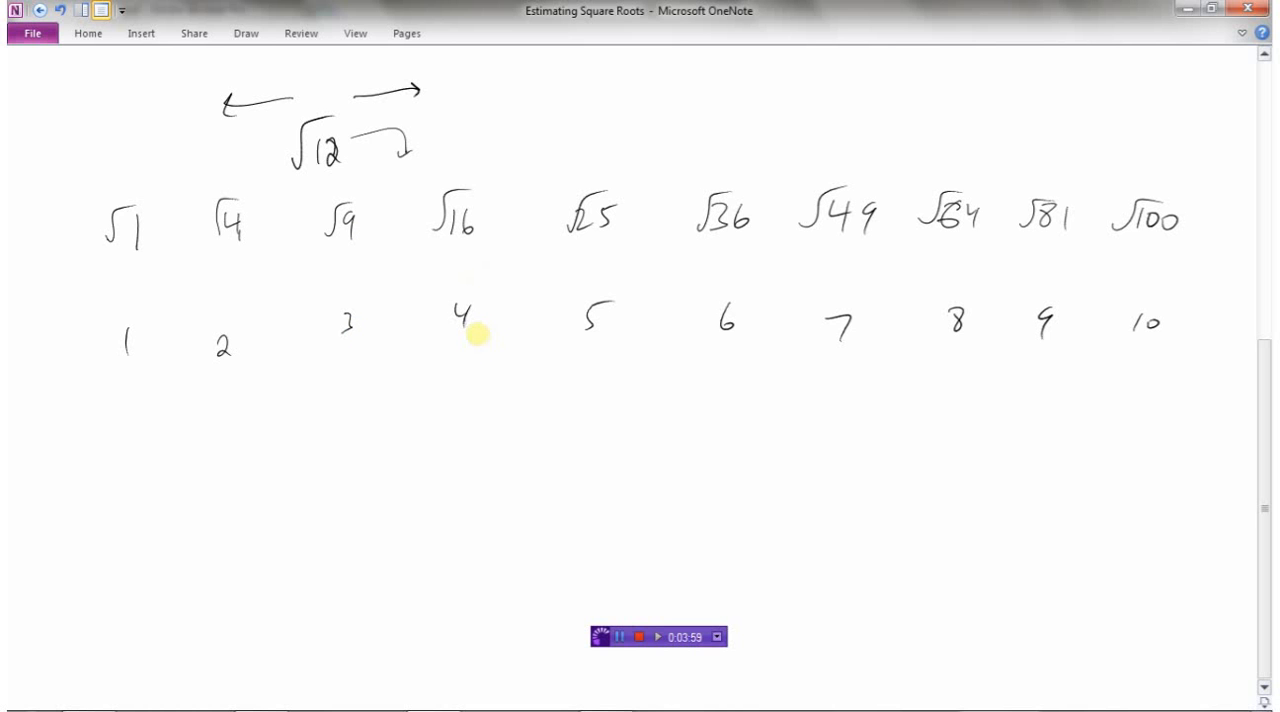
pyautogui.moveTo(363, 331)
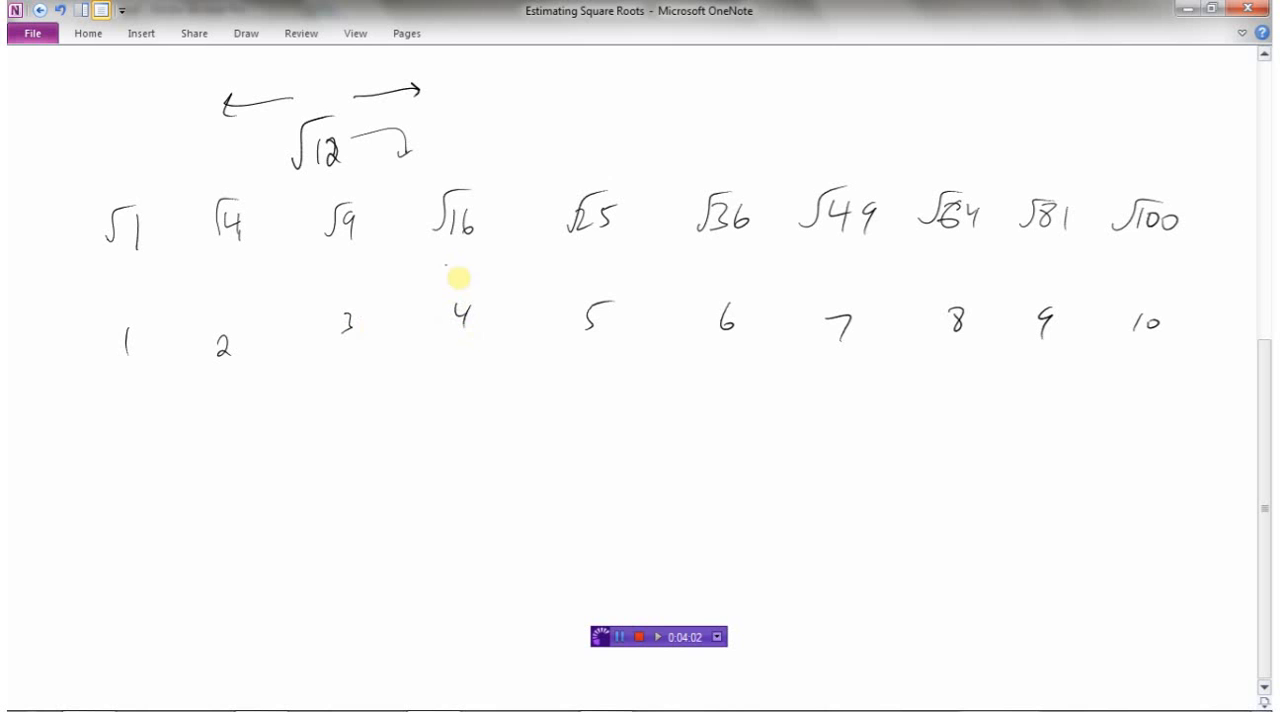
pyautogui.moveTo(362, 160)
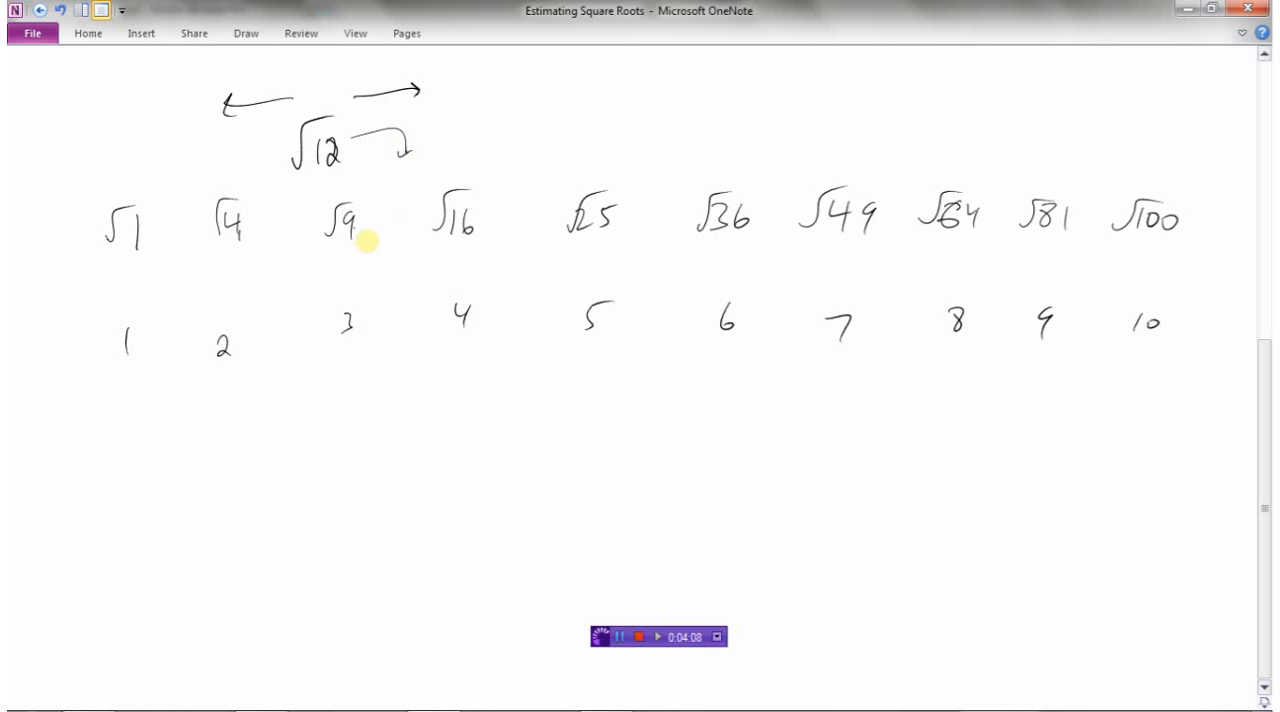
pyautogui.moveTo(371, 272)
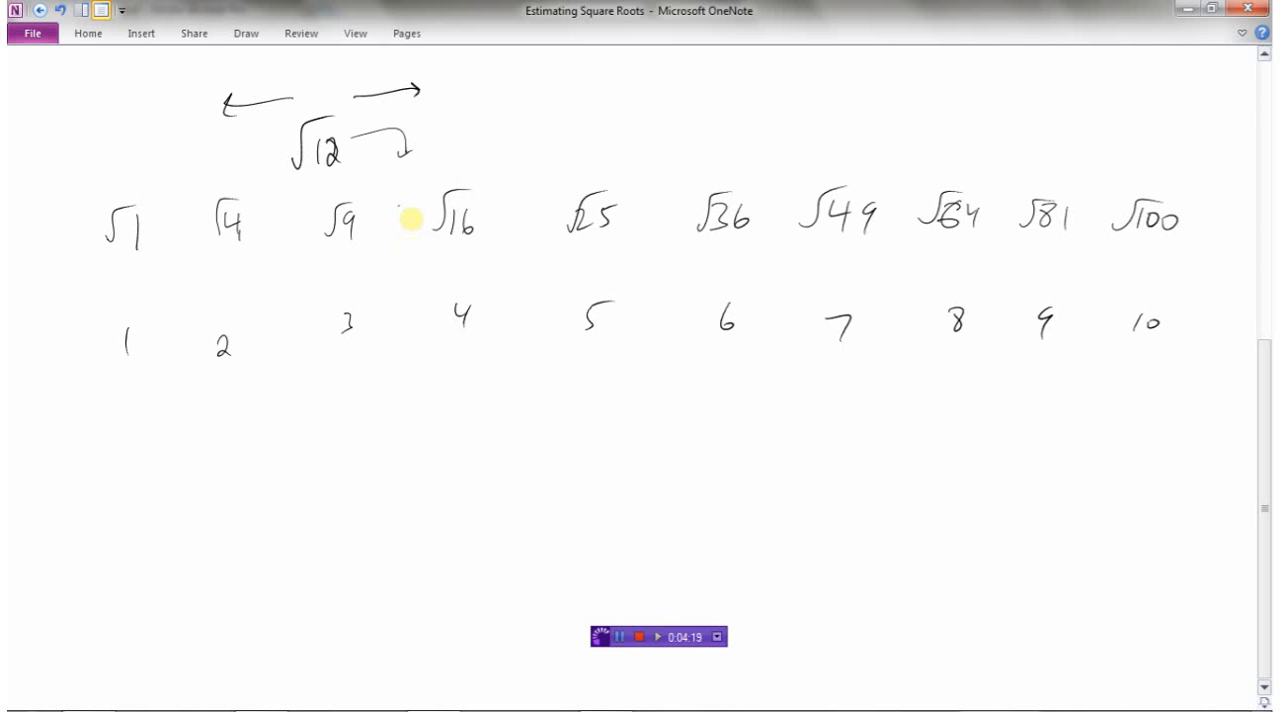
# Step: Write √12 between √9 and √16 with a curved arrow, circling 3.5 between 3 and 4
pyautogui.write('12')
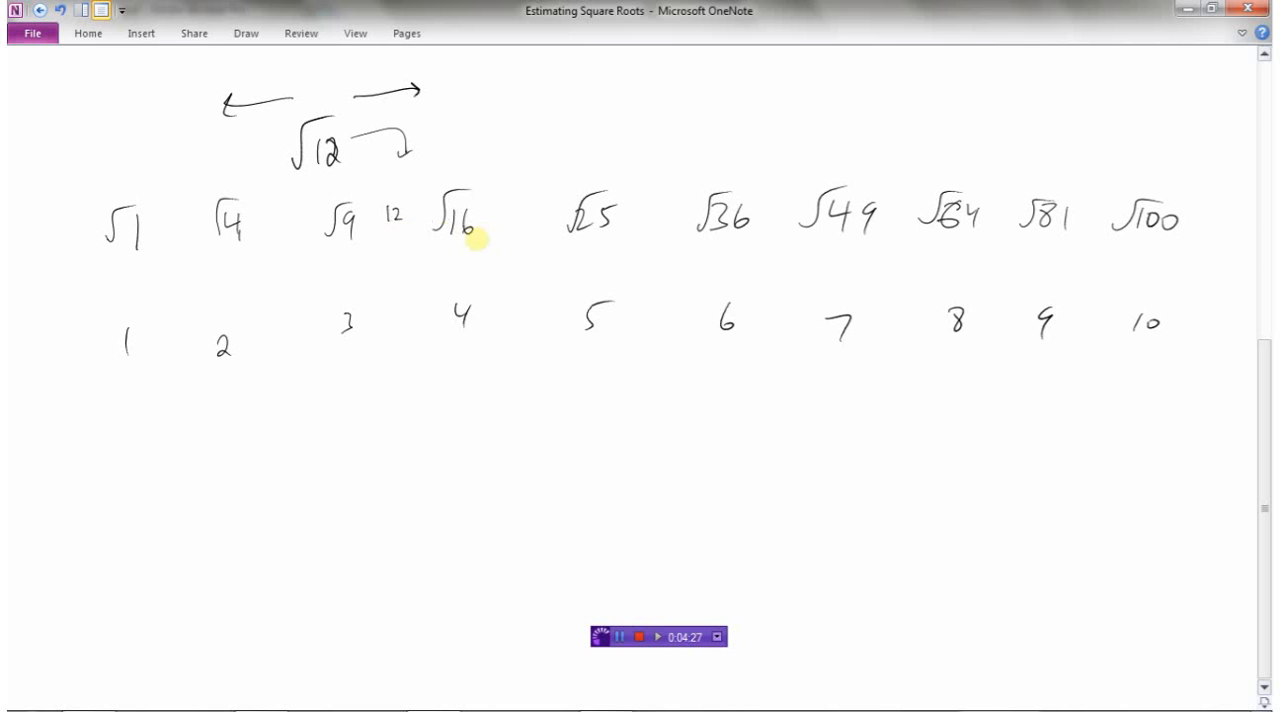
pyautogui.moveTo(390, 232)
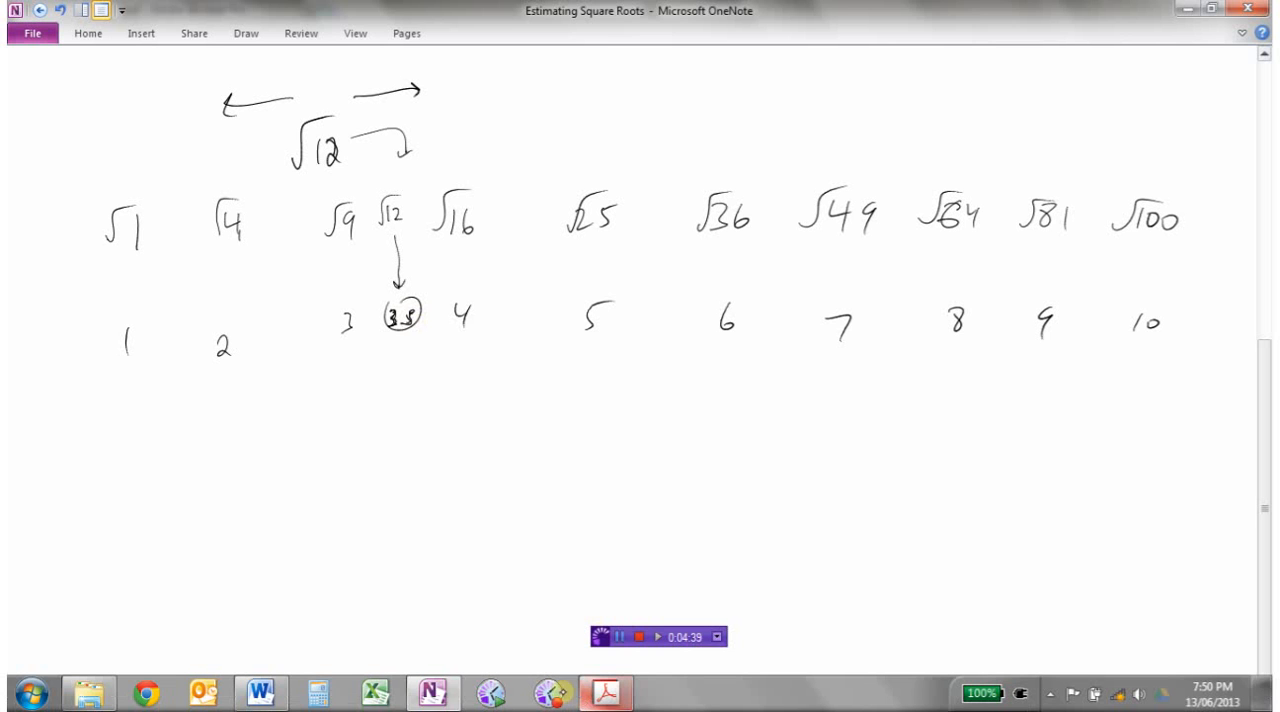
# Step: Confirm in Calculator that √12 ≈ 3.4641, then close it
pyautogui.click(317, 691)
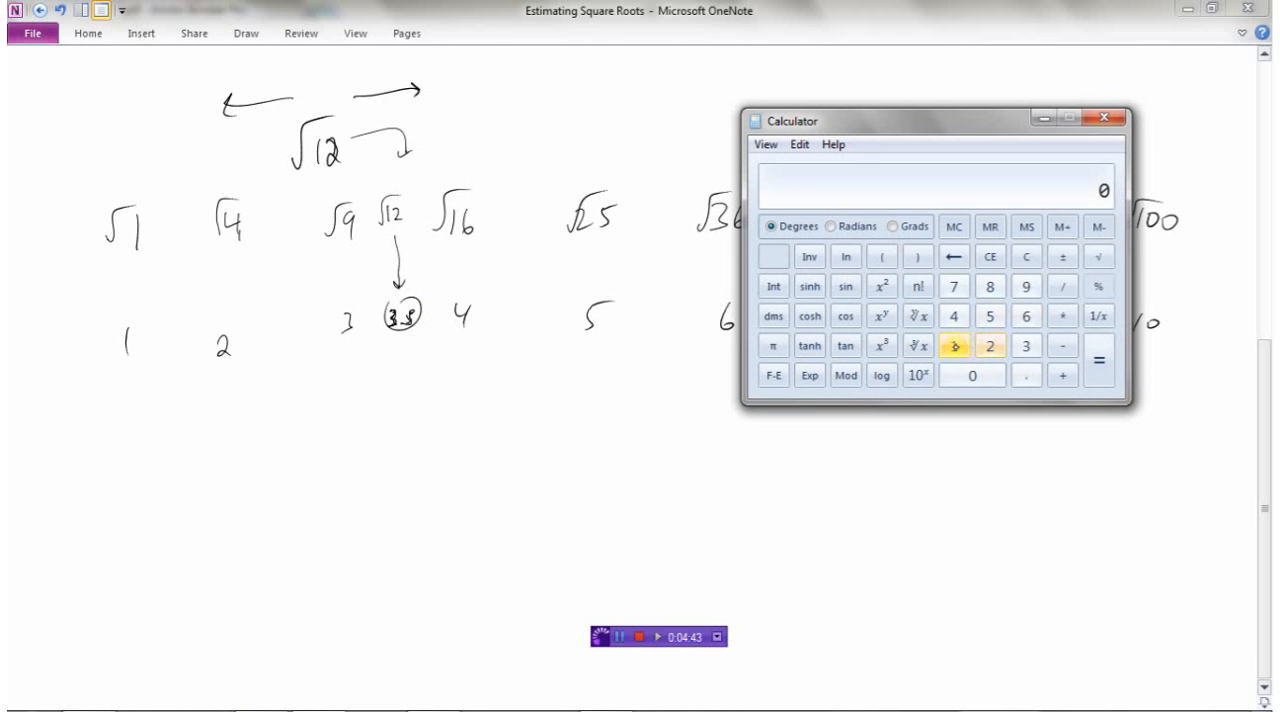
pyautogui.click(1098, 256)
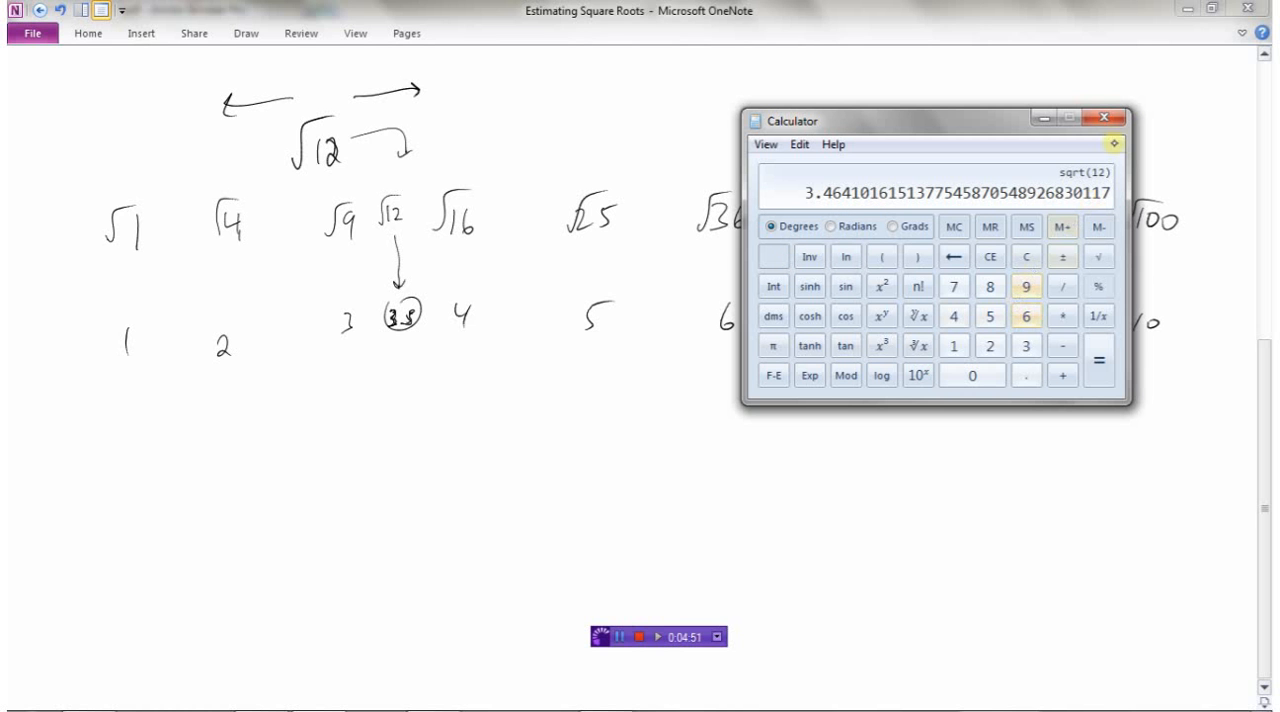
pyautogui.moveTo(1112, 120)
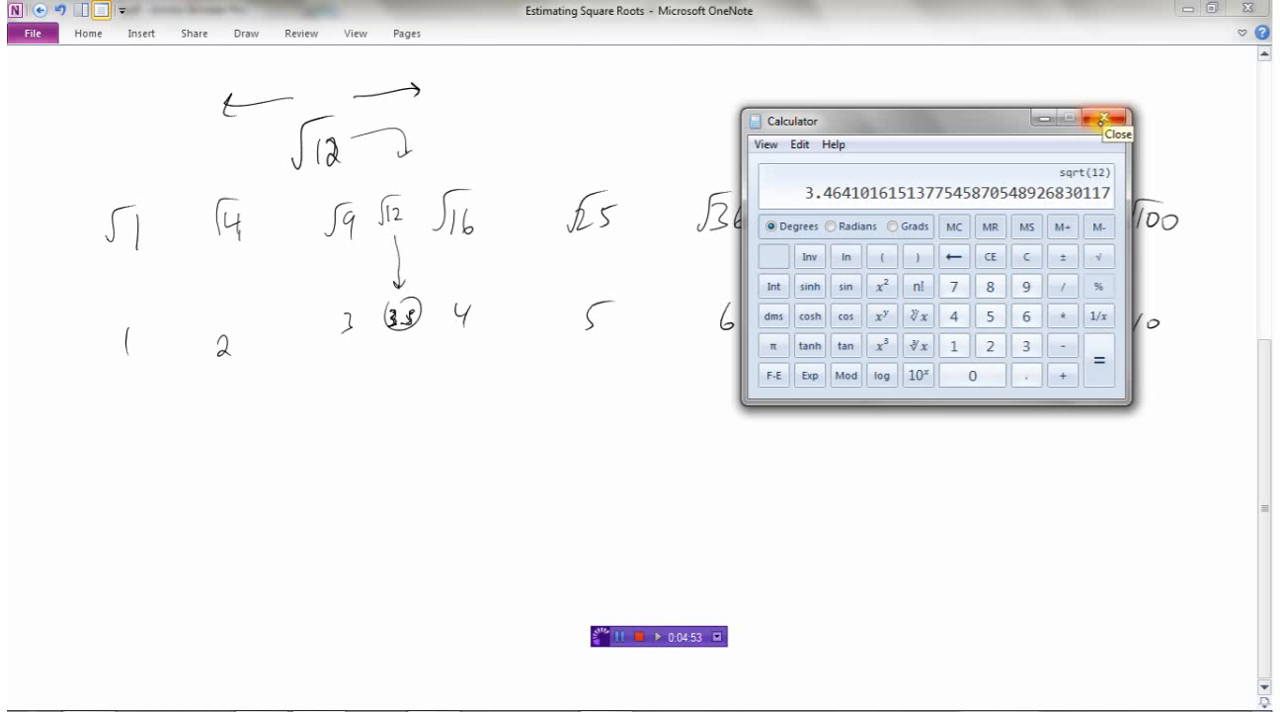
pyautogui.click(1108, 120)
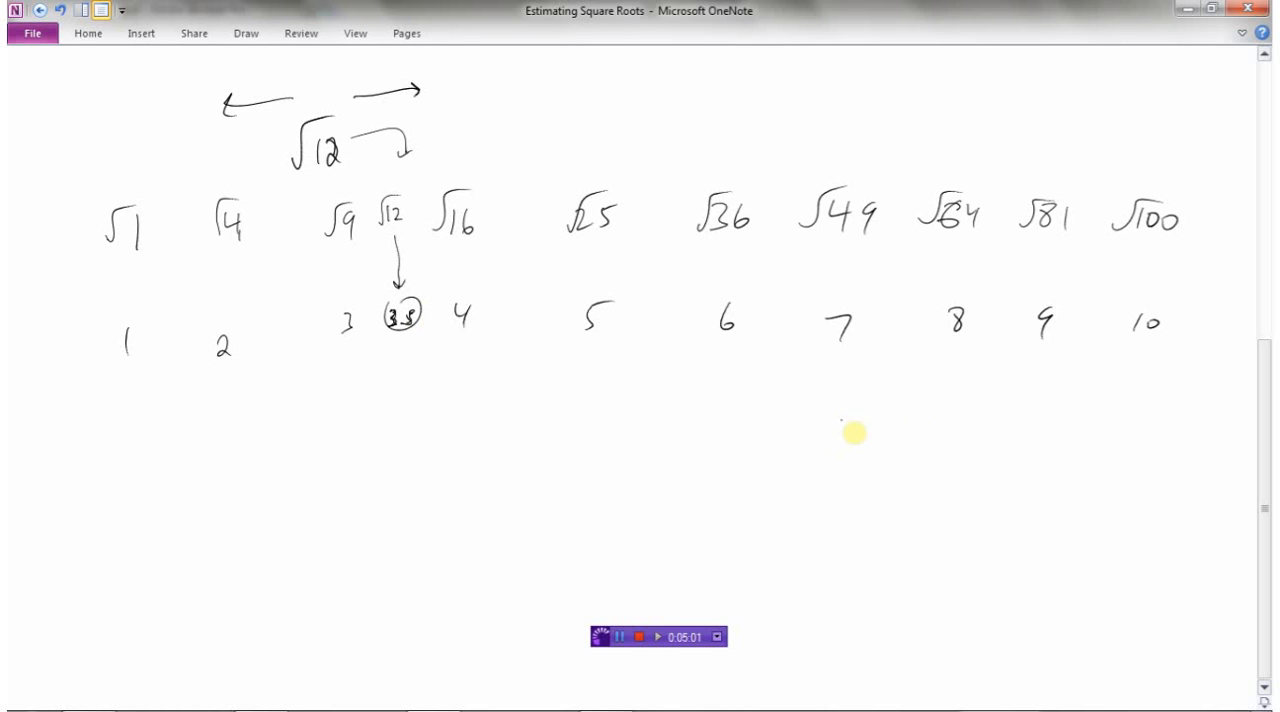
pyautogui.moveTo(825, 412)
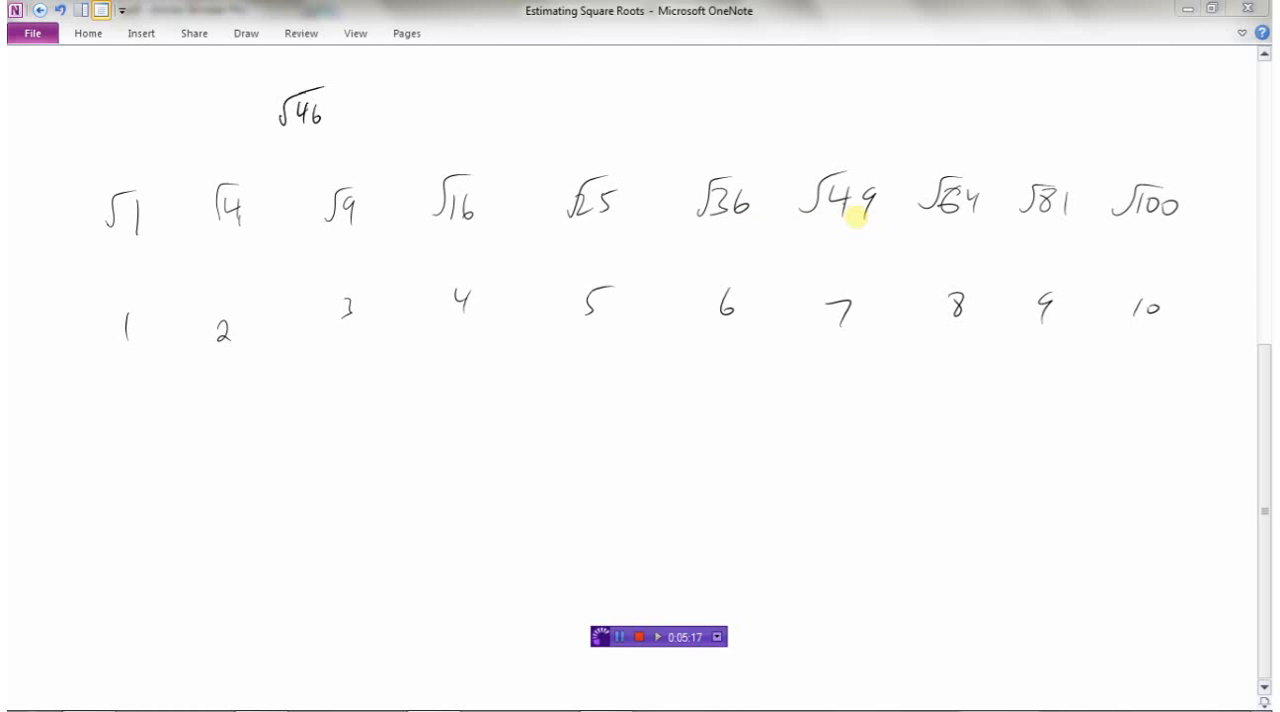
pyautogui.moveTo(740, 325)
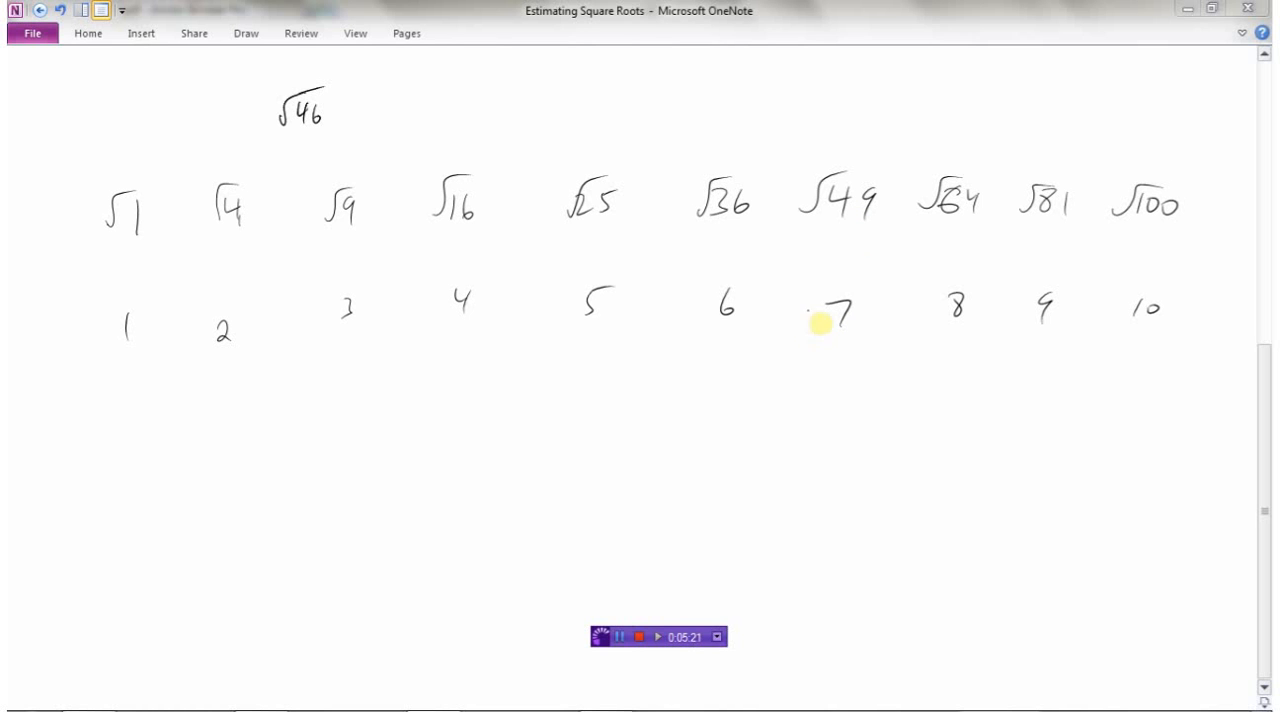
pyautogui.moveTo(497, 118)
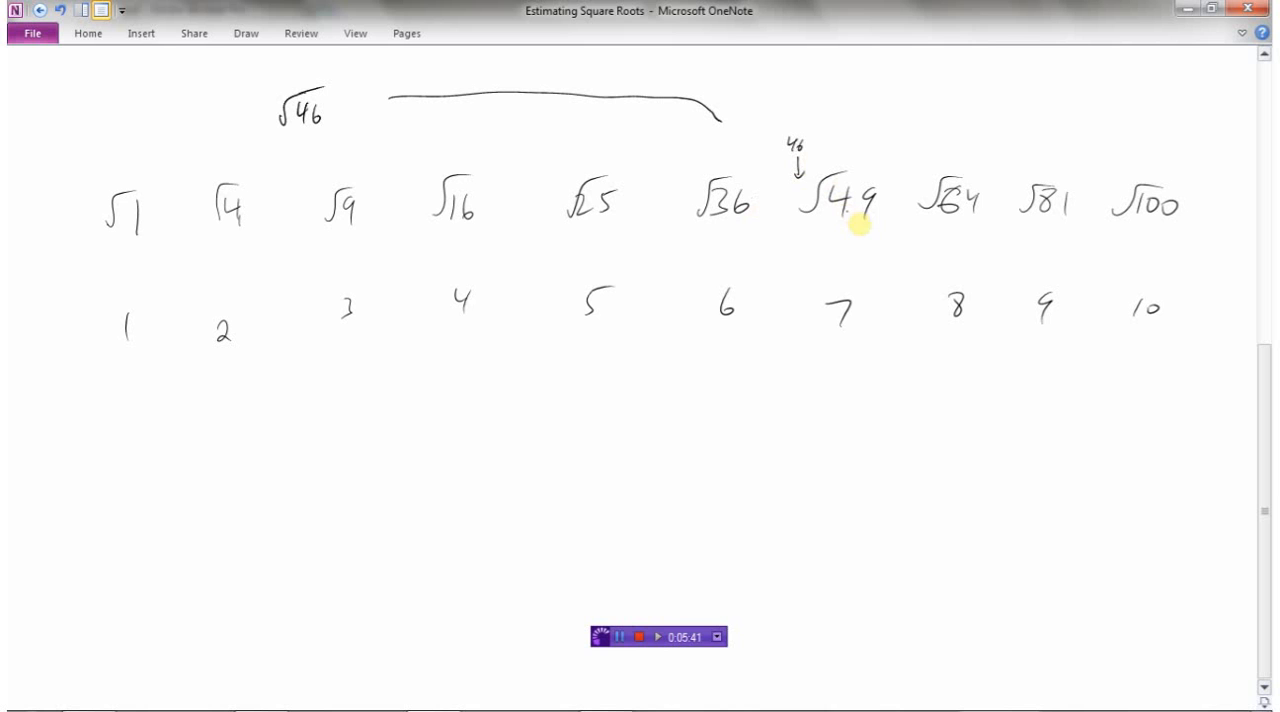
pyautogui.moveTo(805, 162)
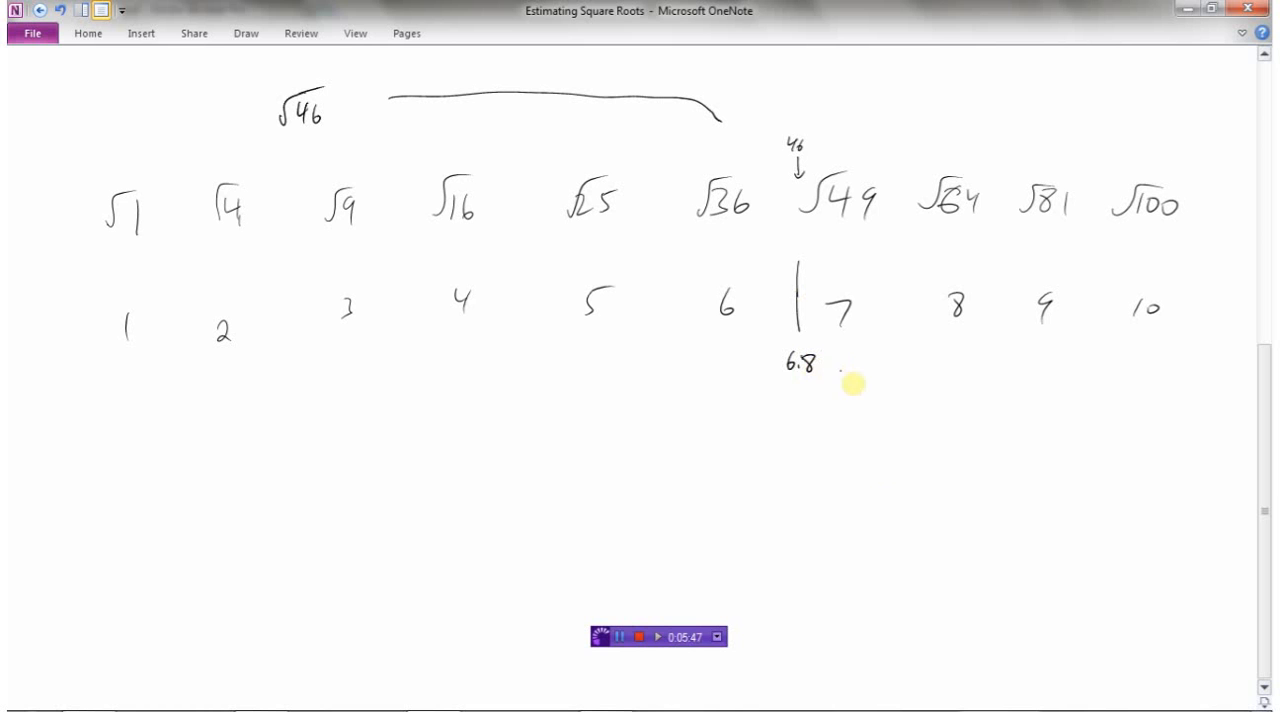
pyautogui.moveTo(720, 517)
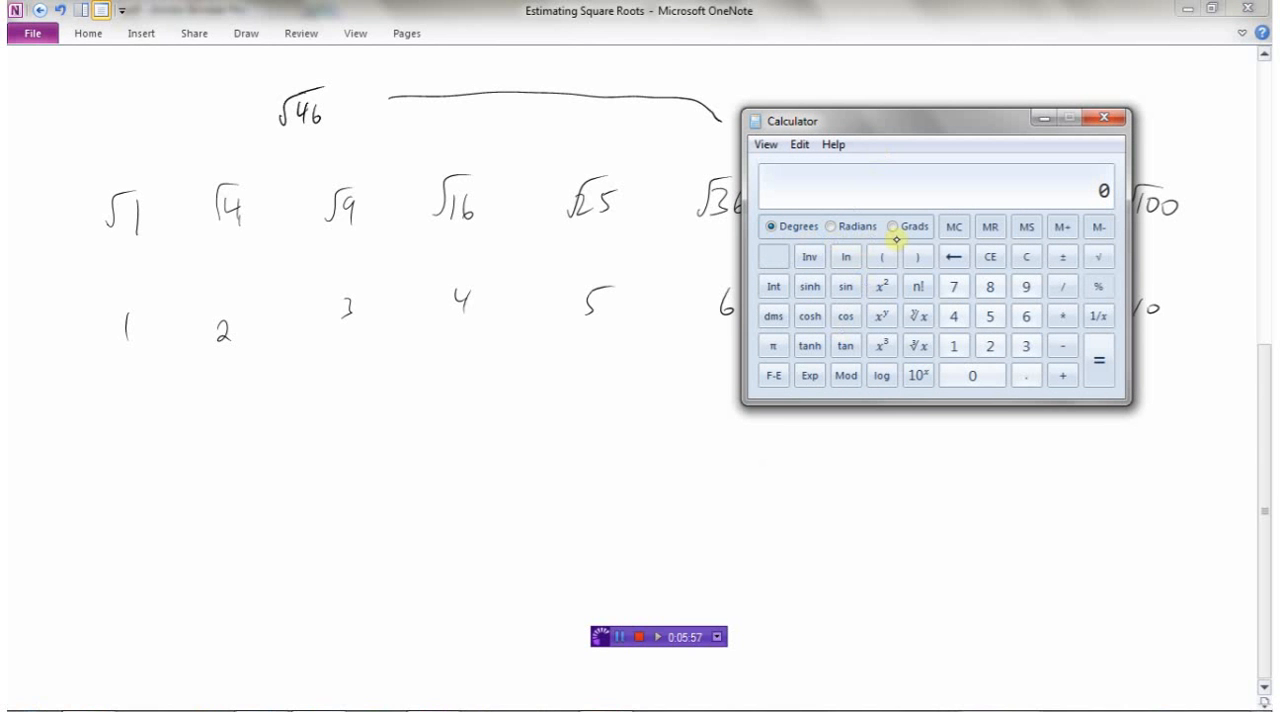
# Step: Compute √46 in Calculator to compare against the 6.8 estimate
pyautogui.click(1098, 256)
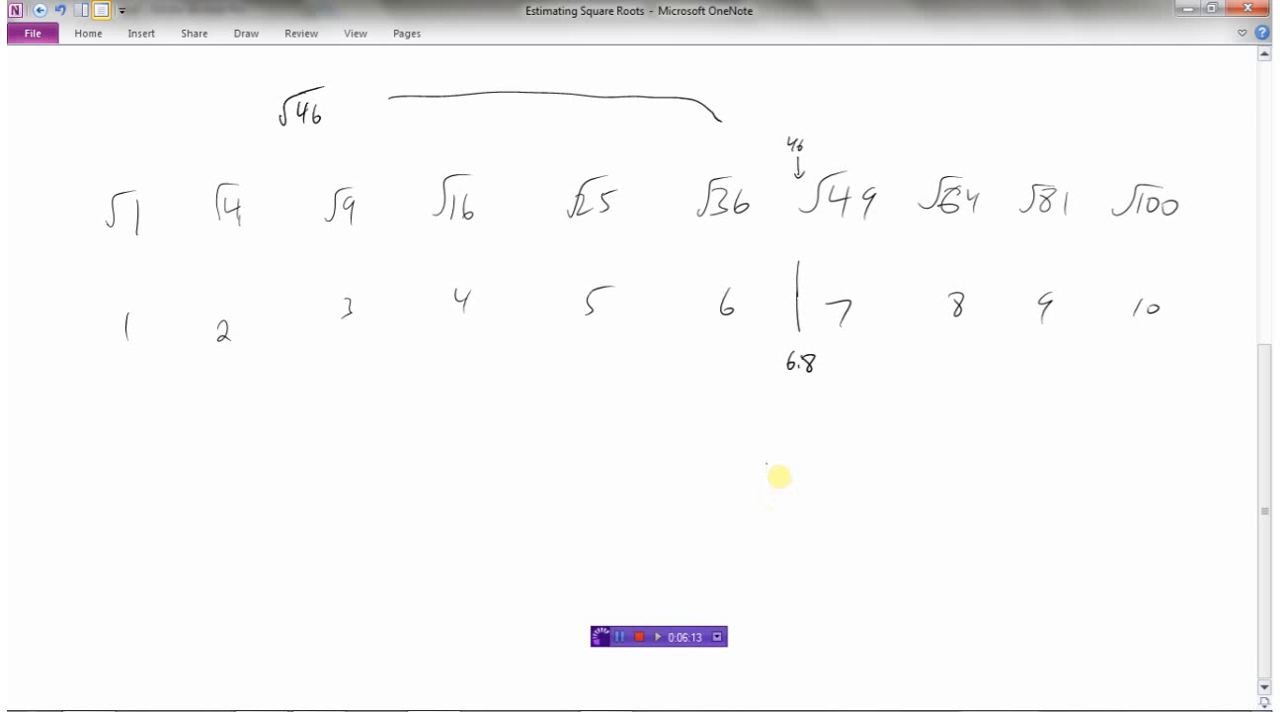
pyautogui.moveTo(777, 466)
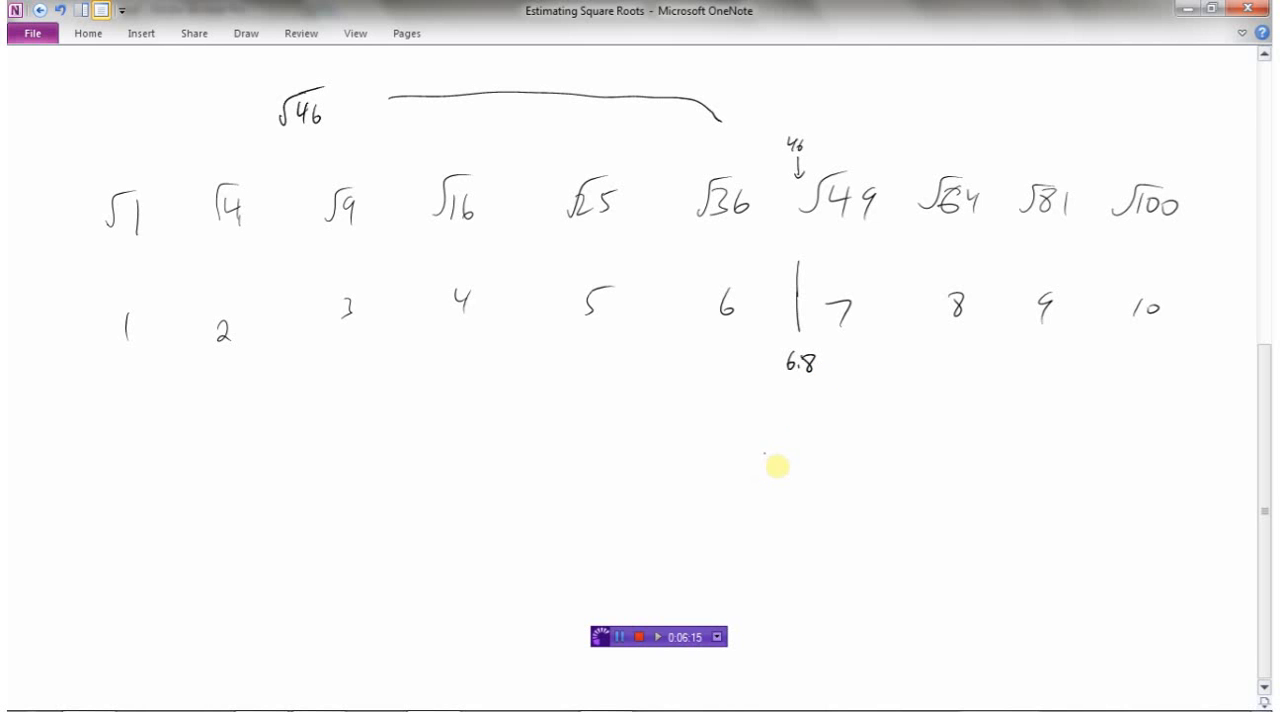